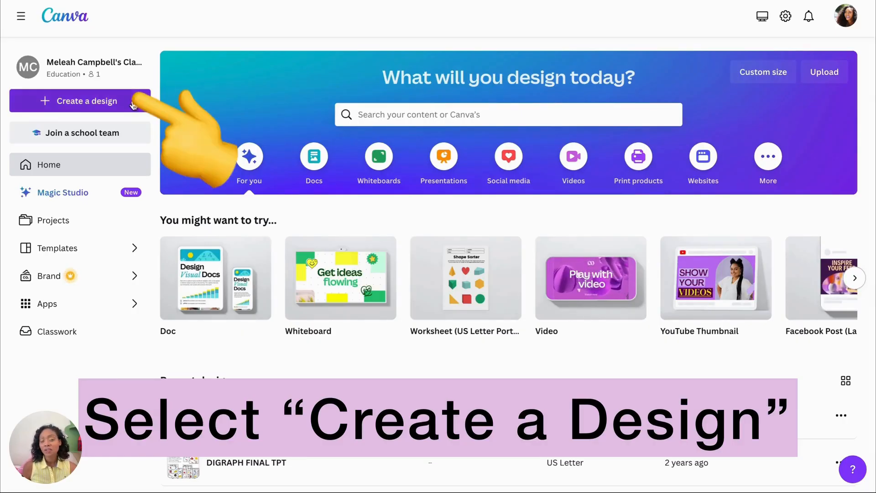
# Create a new blank Worksheet design in US Letter portrait (8.5 x 11 in)
pyautogui.click(86, 100)
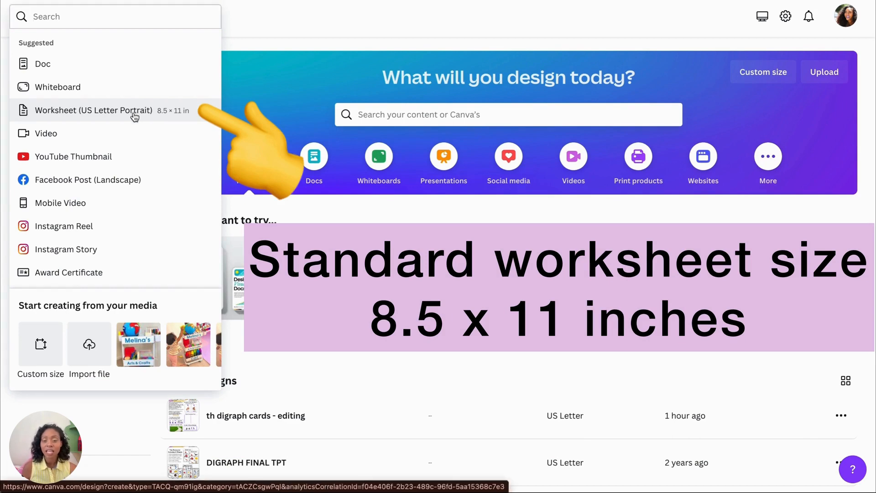
pyautogui.click(95, 110)
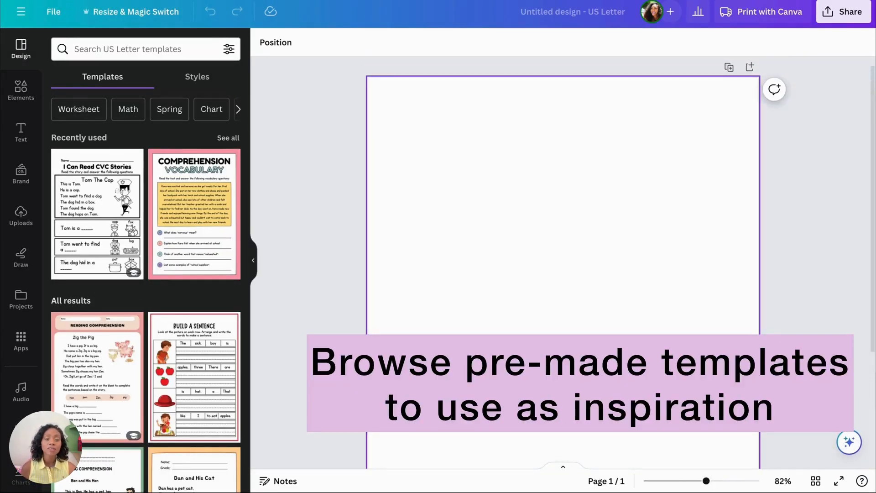
# Search templates for 'writing bank' and apply the Opinion Writing page with a drawing box
pyautogui.write('writing bank')
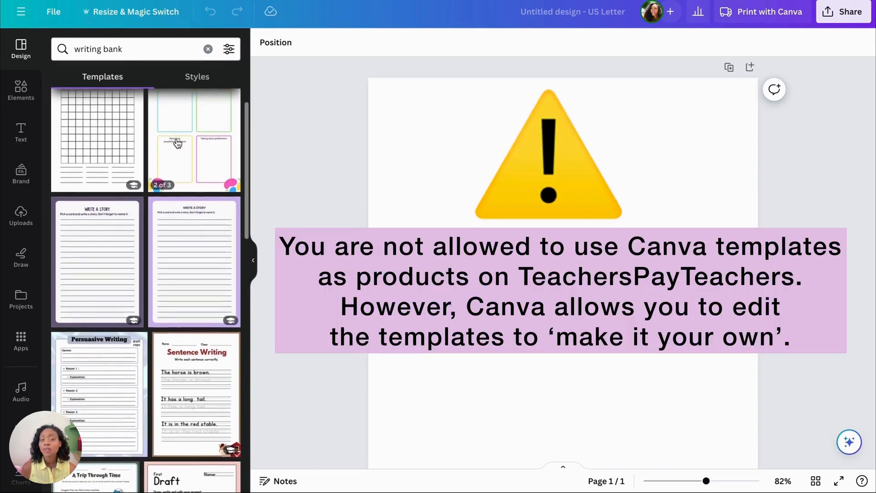
pyautogui.scroll(-3)
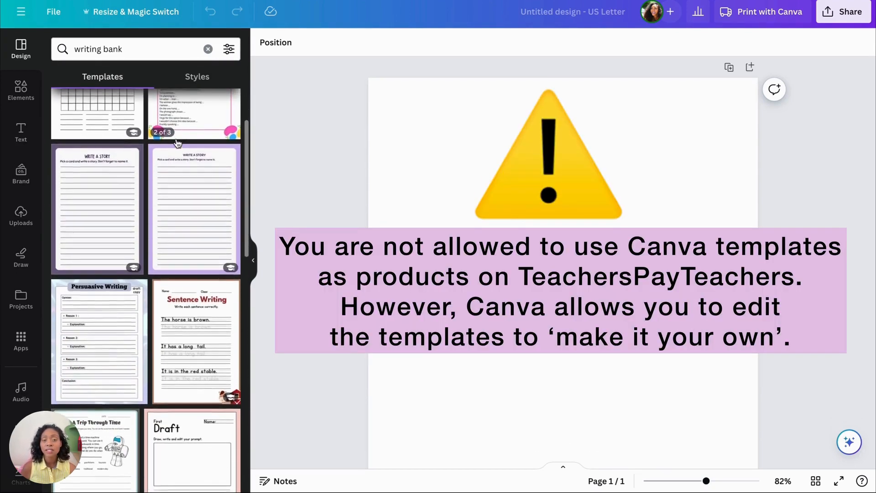
pyautogui.scroll(-3)
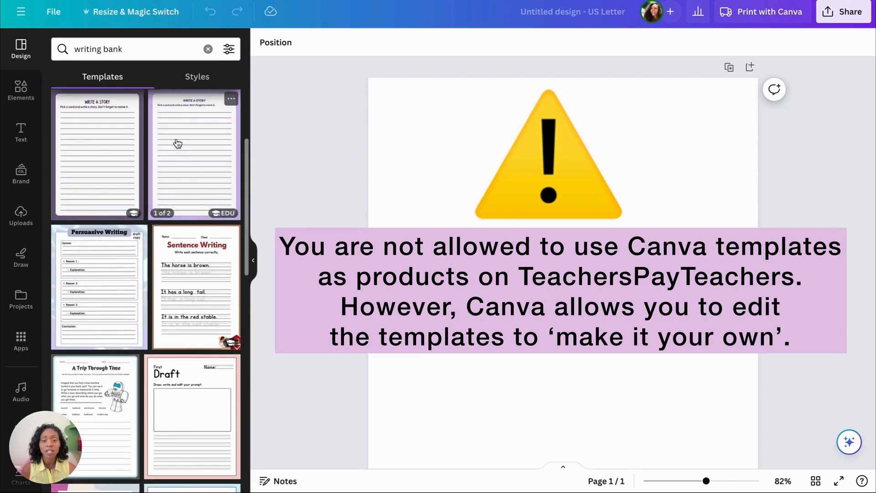
pyautogui.scroll(-3)
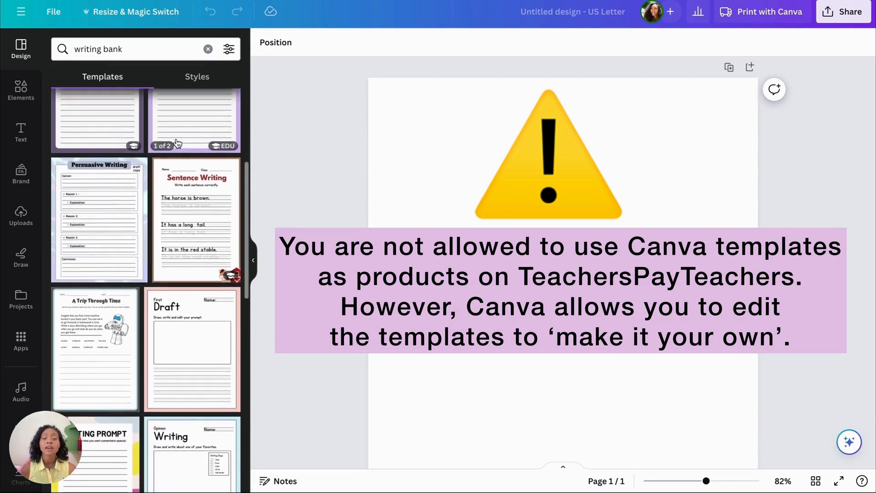
pyautogui.scroll(-3)
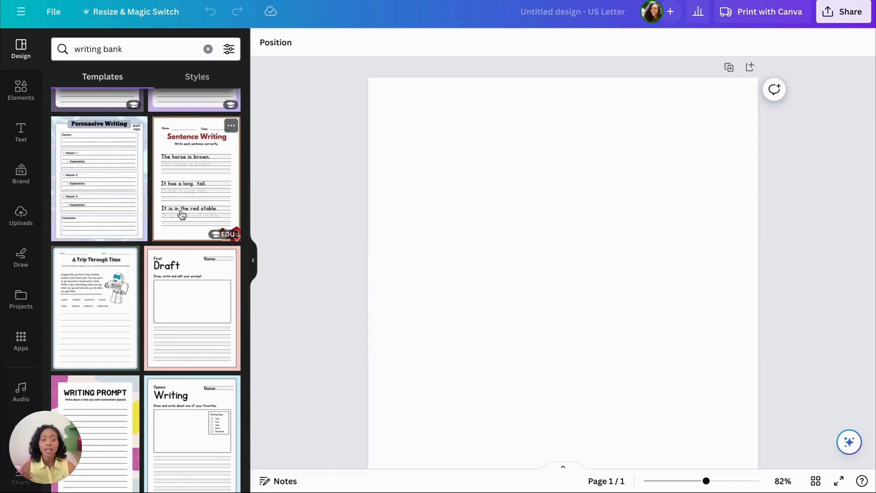
pyautogui.scroll(-3)
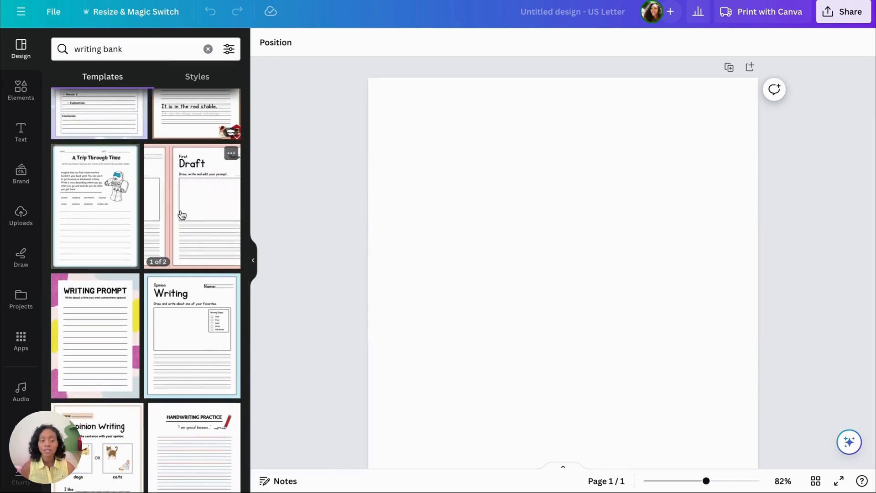
pyautogui.scroll(-3)
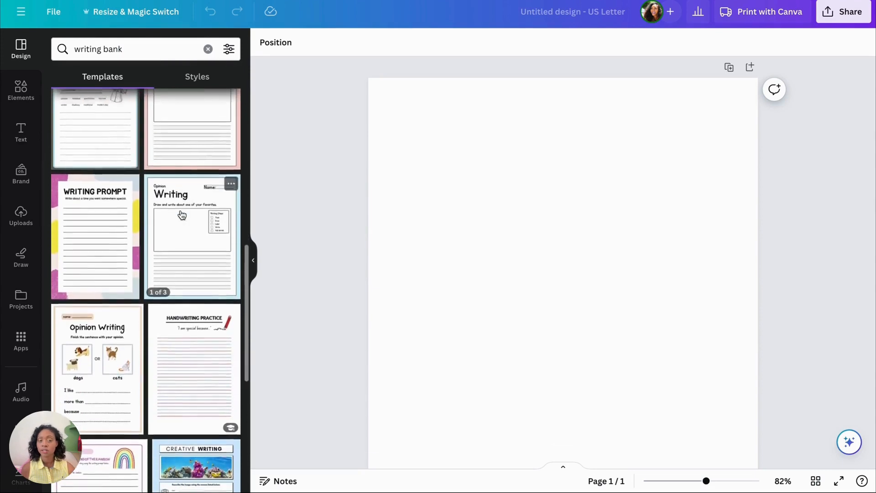
pyautogui.scroll(-3)
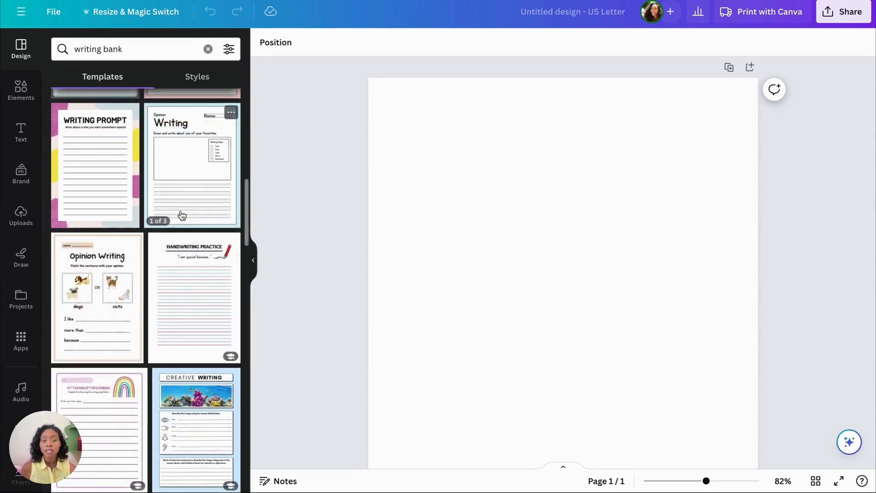
pyautogui.click(192, 166)
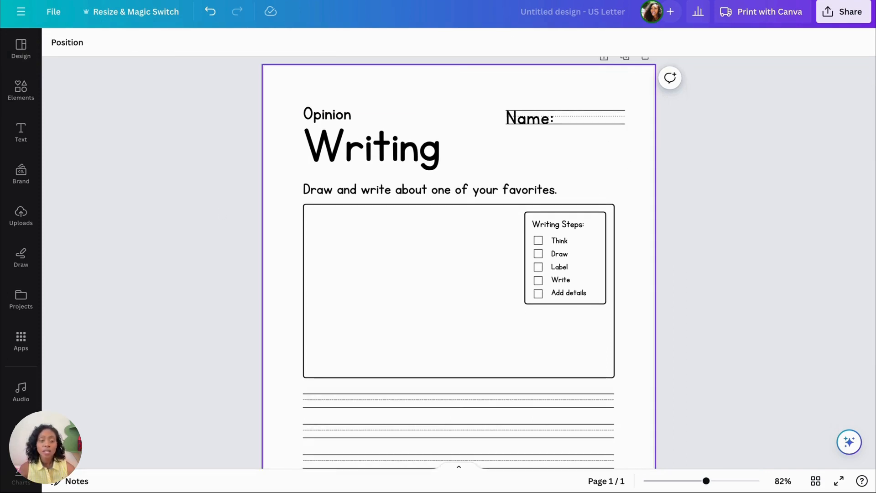
# Rewrite the title as 'My Spring Story' and reposition the Name line
pyautogui.click(326, 115)
pyautogui.write('My Spring S')
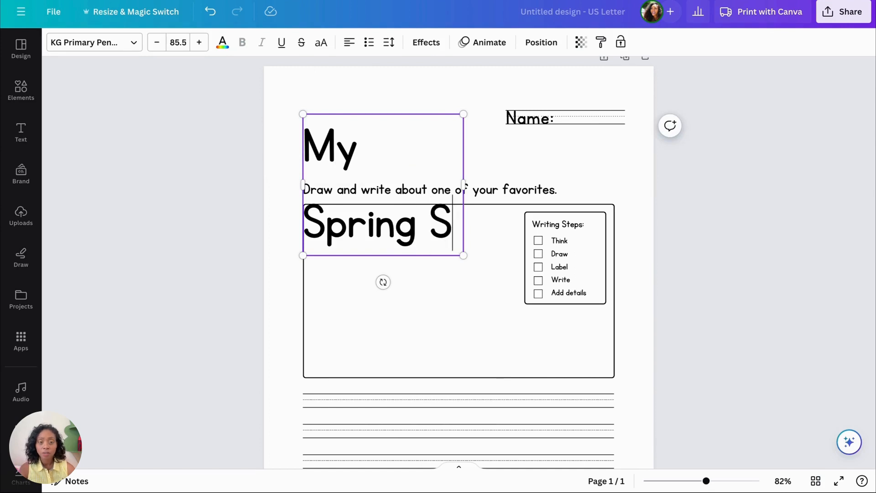
pyautogui.write('tory')
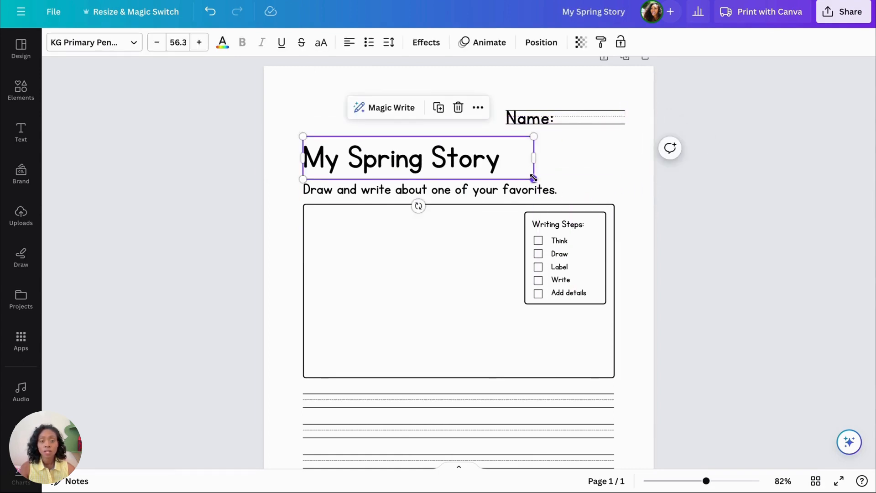
pyautogui.click(536, 158)
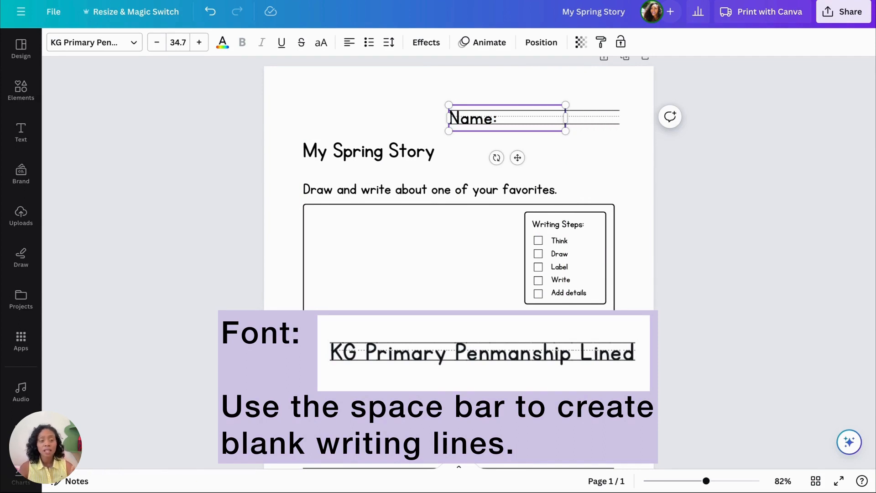
# Rewrite the directions as 'Directions: Draw a picture and write a story to match.'
pyautogui.click(368, 147)
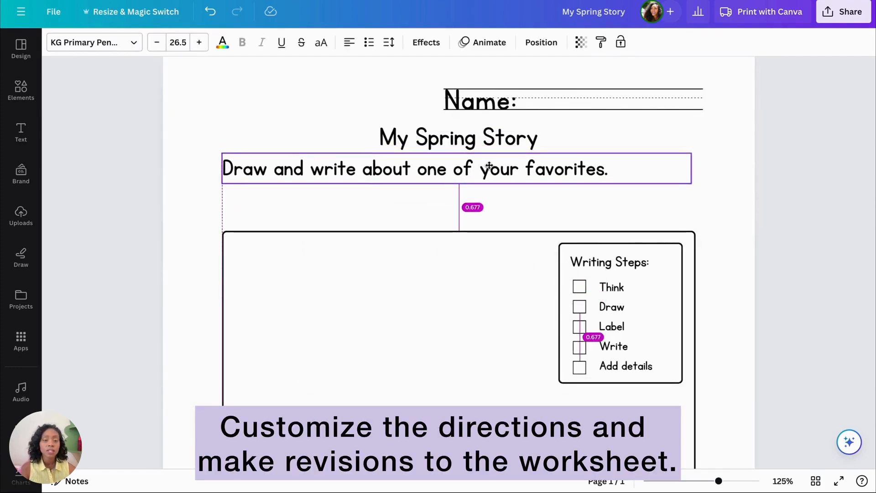
pyautogui.write('Draw a')
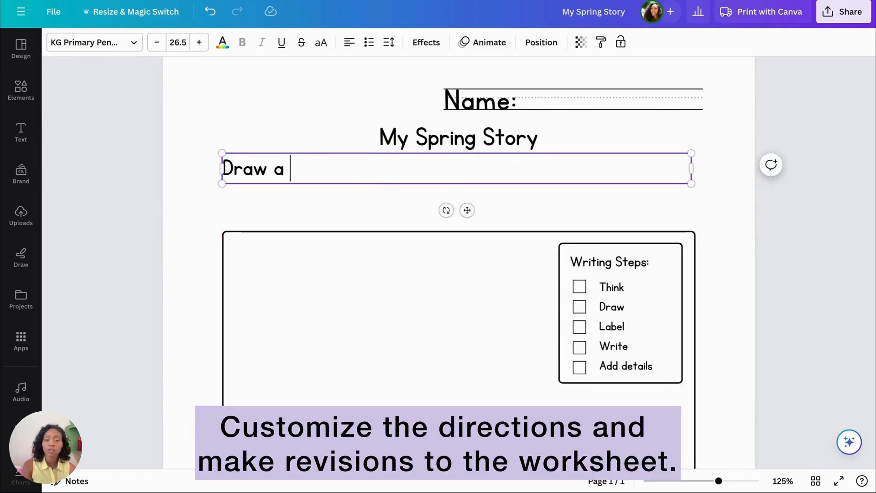
pyautogui.write('picture and')
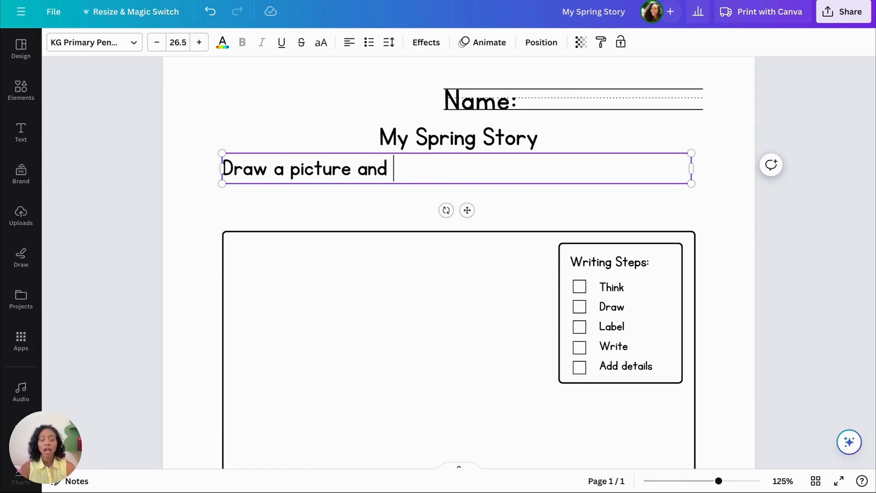
pyautogui.write('write a story to match.')
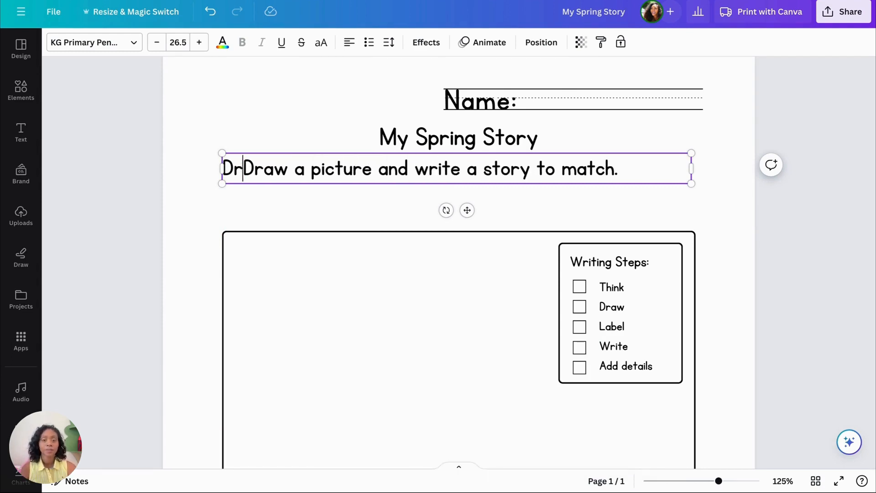
pyautogui.write('Directions:')
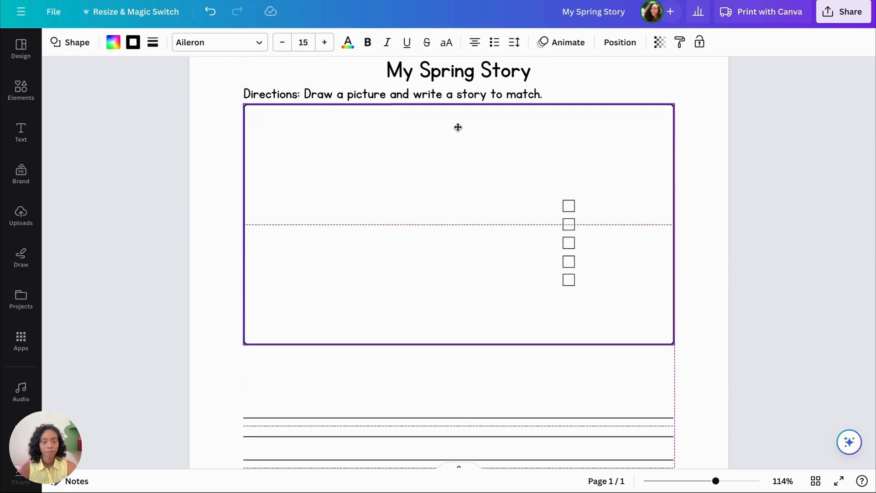
# Remove the Writing Steps box and rebuild five evenly spaced handwriting lines grouped as one set
pyautogui.click(568, 224)
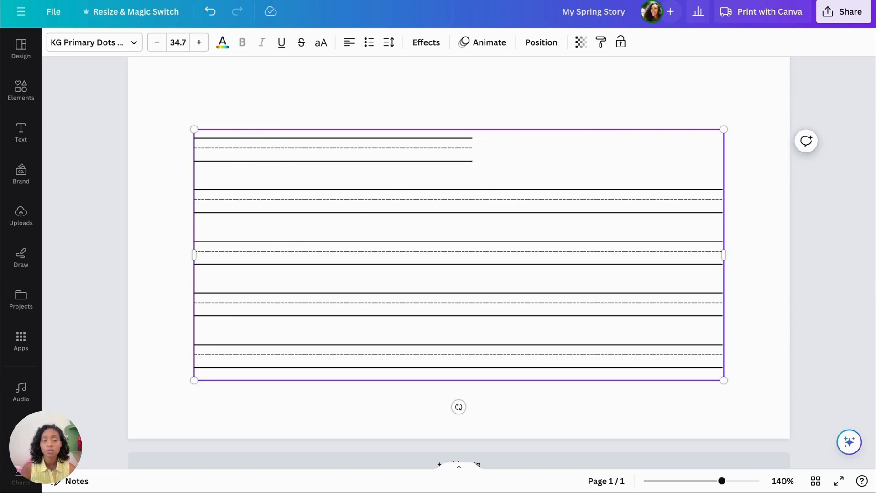
pyautogui.click(584, 201)
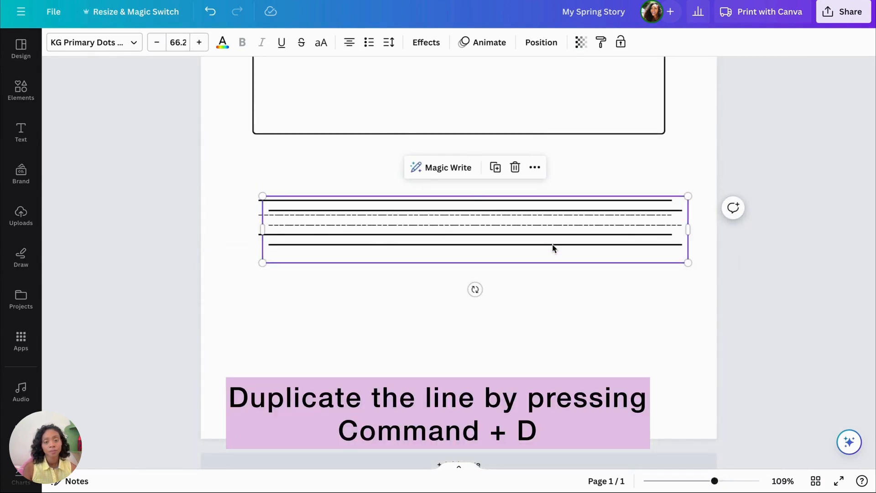
pyautogui.press('cmd+d')
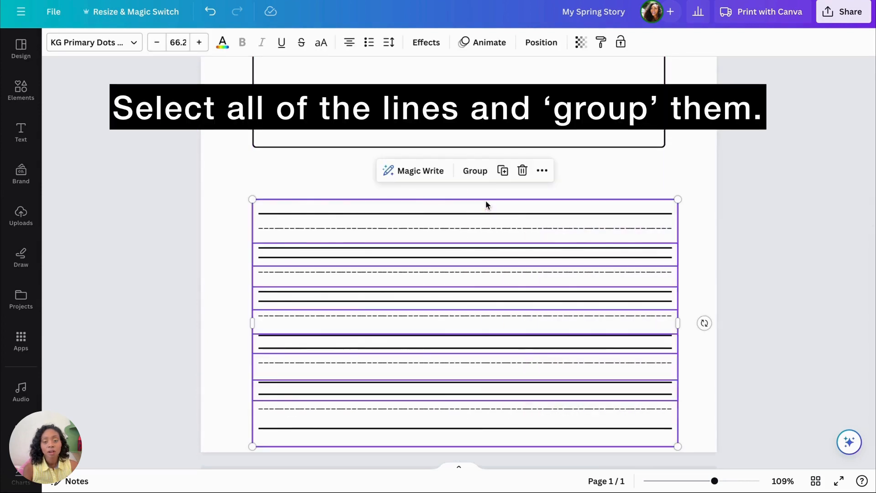
pyautogui.click(475, 170)
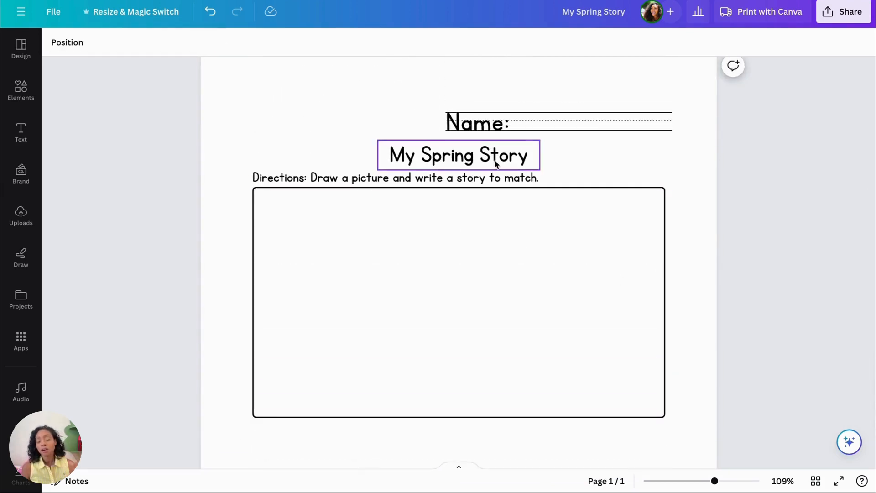
pyautogui.click(395, 177)
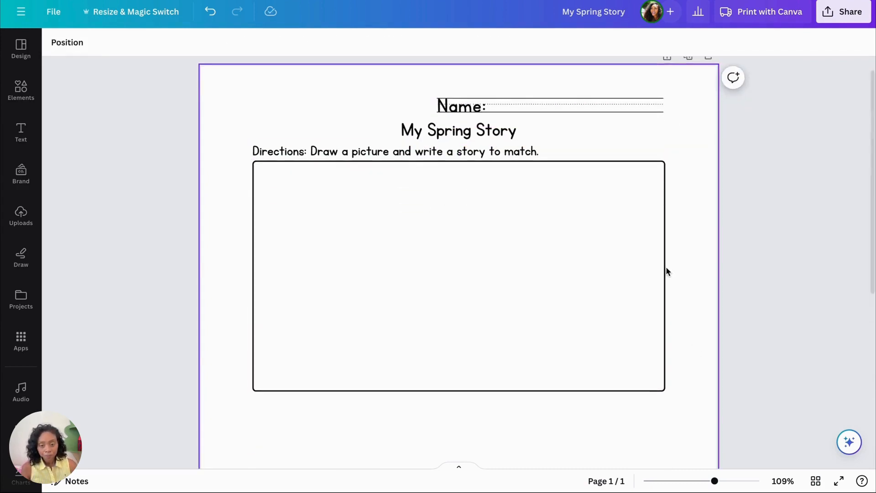
pyautogui.scroll(-3)
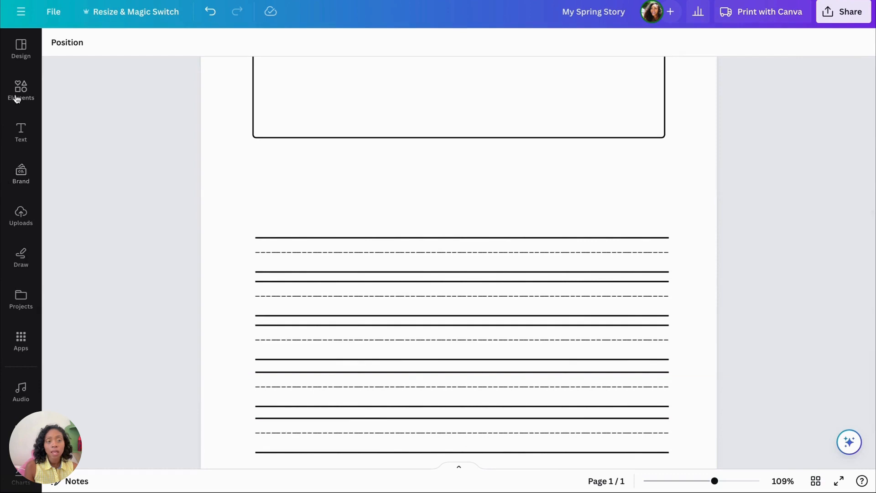
# Search Elements for 'flower outline' and browse the Graphics and Photos results
pyautogui.write('flo')
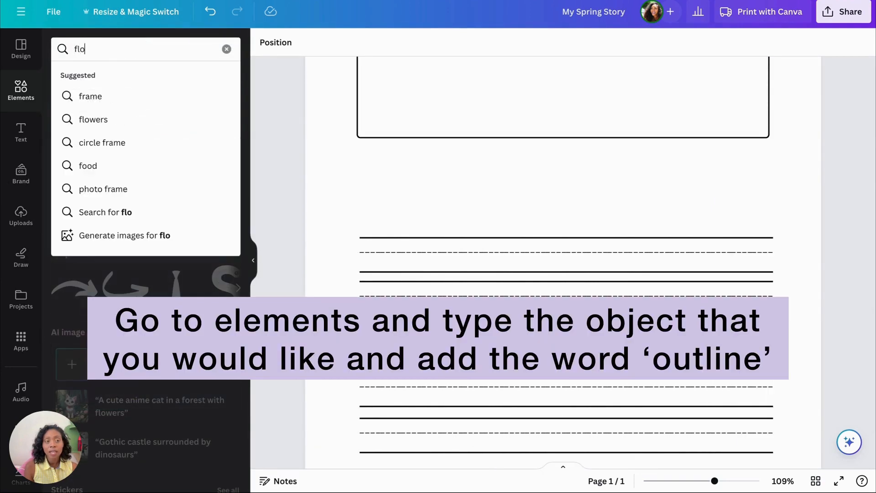
pyautogui.write('flower outline')
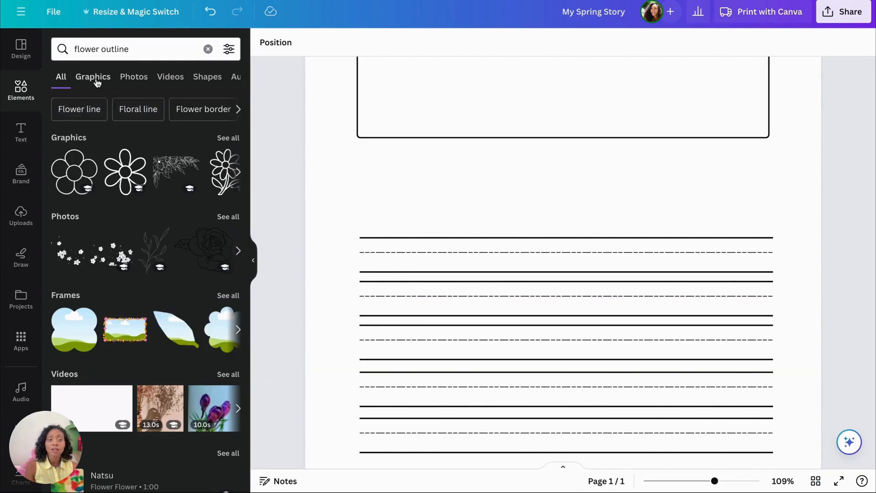
pyautogui.click(93, 77)
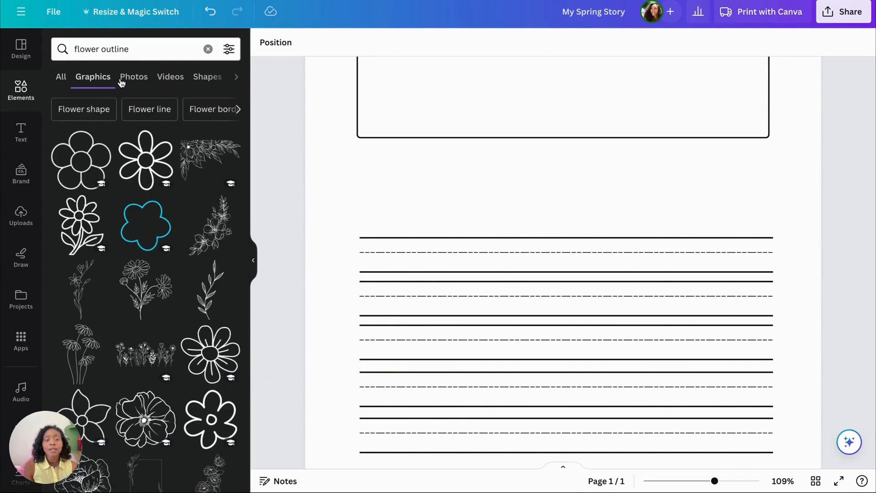
pyautogui.click(133, 77)
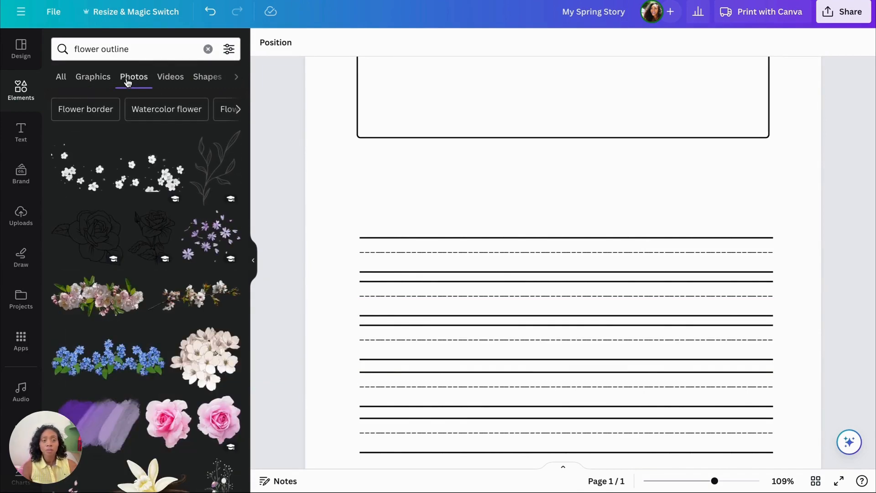
pyautogui.click(93, 77)
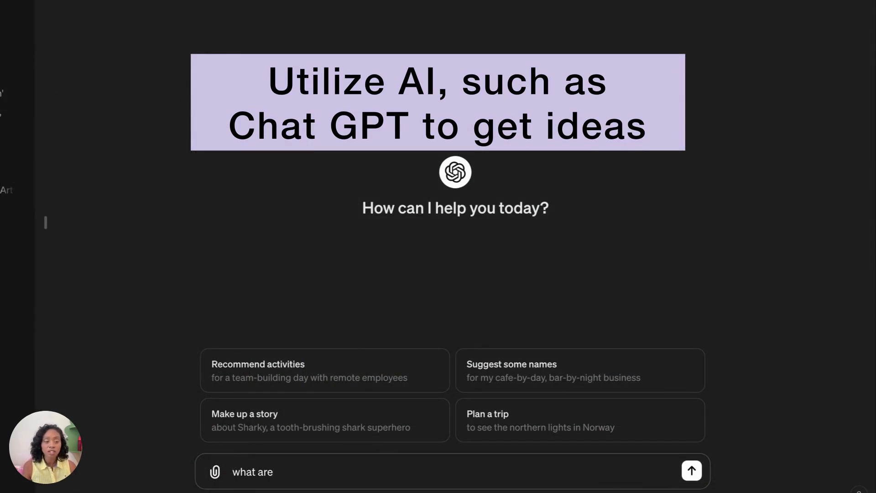
# Ask ChatGPT to provide kindergarten words related to the spring story theme
pyautogui.write('provide me with kin')
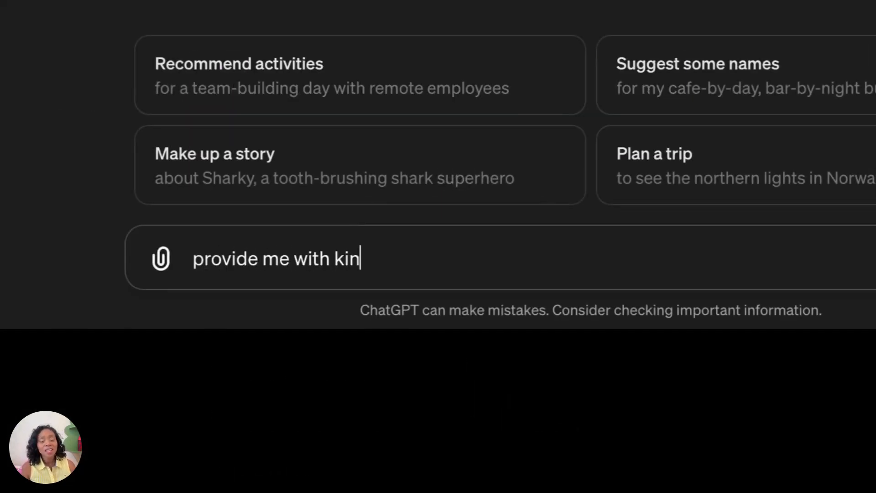
pyautogui.write('dergarten words related t')
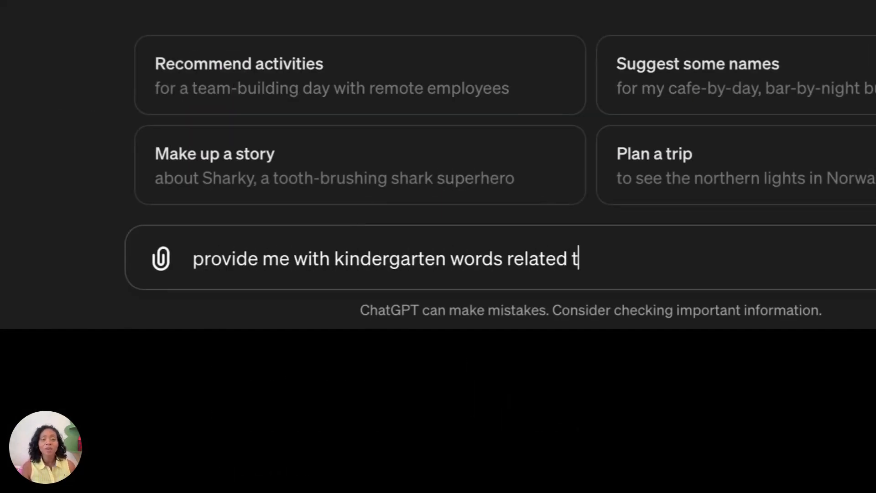
pyautogui.press('Return')
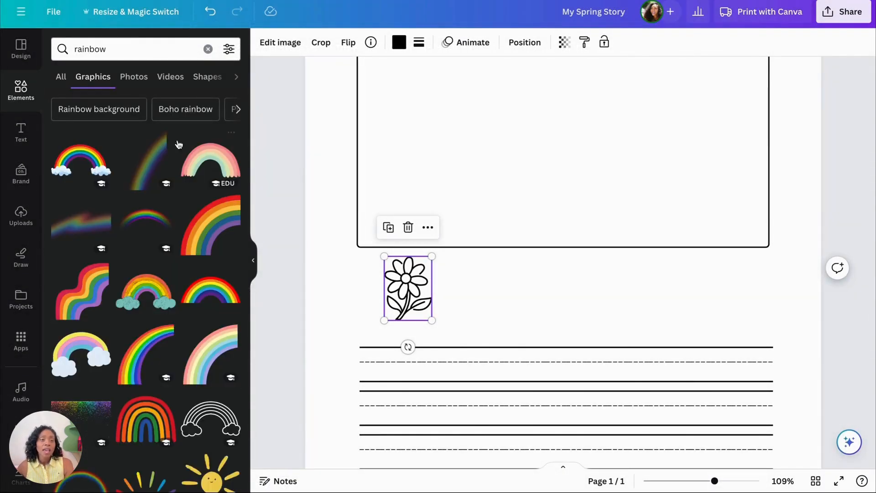
# Browse outline graphics to add bird, umbrella, rain cloud and rainbow beside the flower
pyautogui.write('outlie')
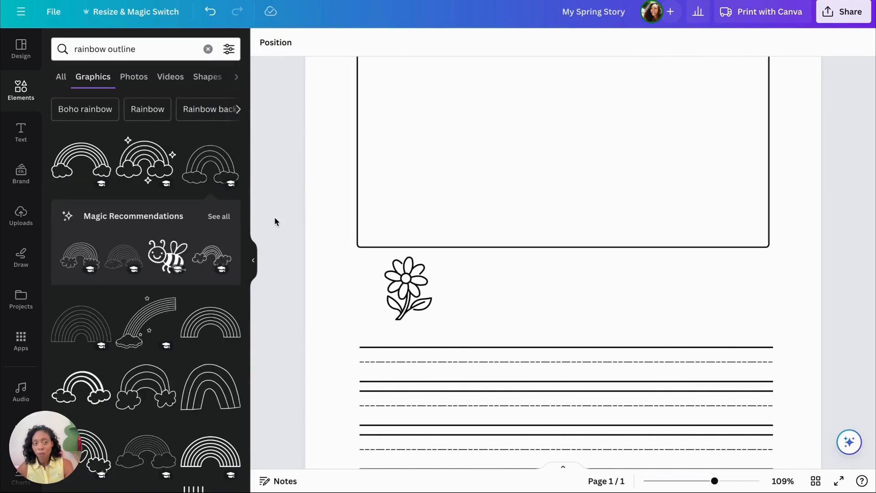
pyautogui.scroll(-3)
pyautogui.write('flower')
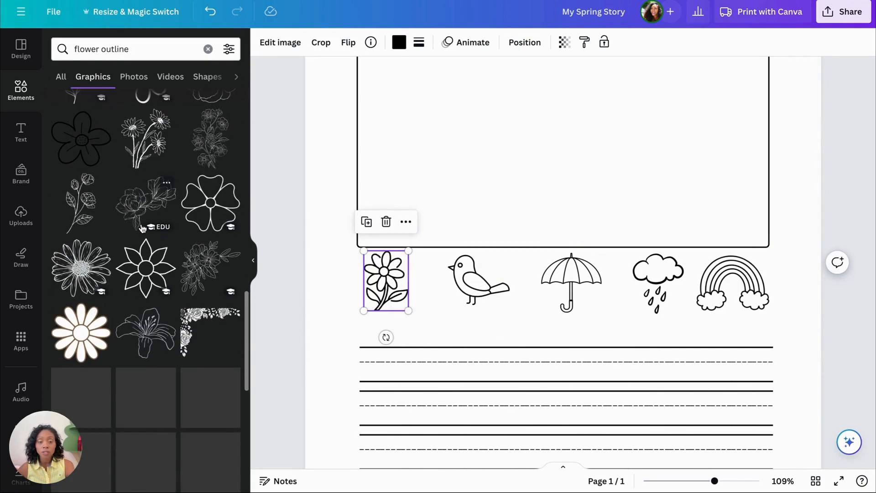
pyautogui.scroll(-3)
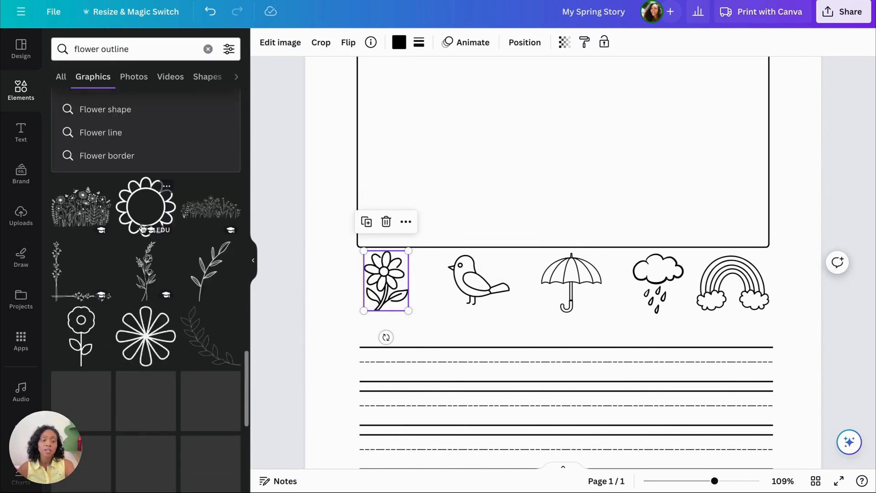
pyautogui.scroll(-3)
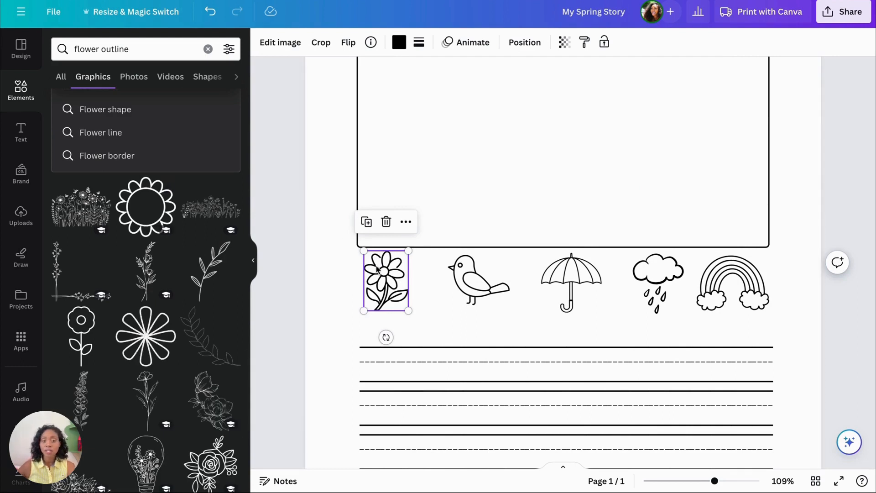
# Swap in a simple stemmed flower outline, set its colour and crop it narrow to fit the row
pyautogui.click(386, 221)
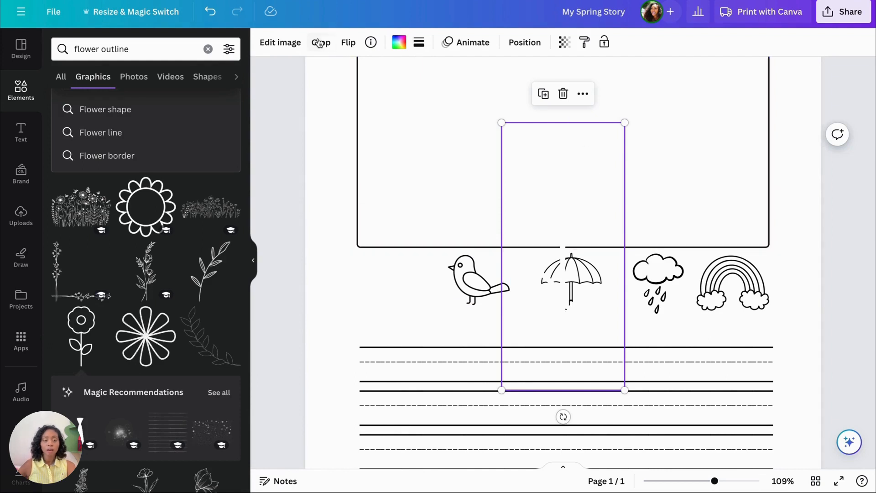
pyautogui.click(398, 42)
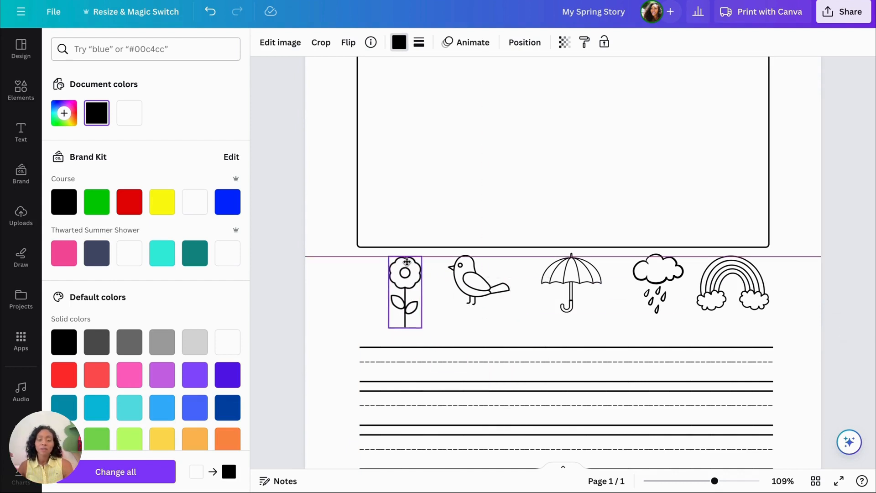
pyautogui.click(405, 291)
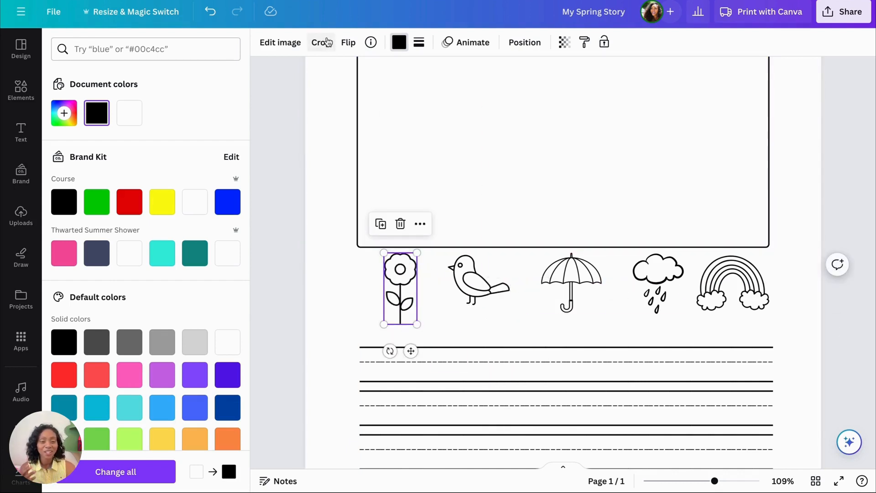
pyautogui.click(321, 42)
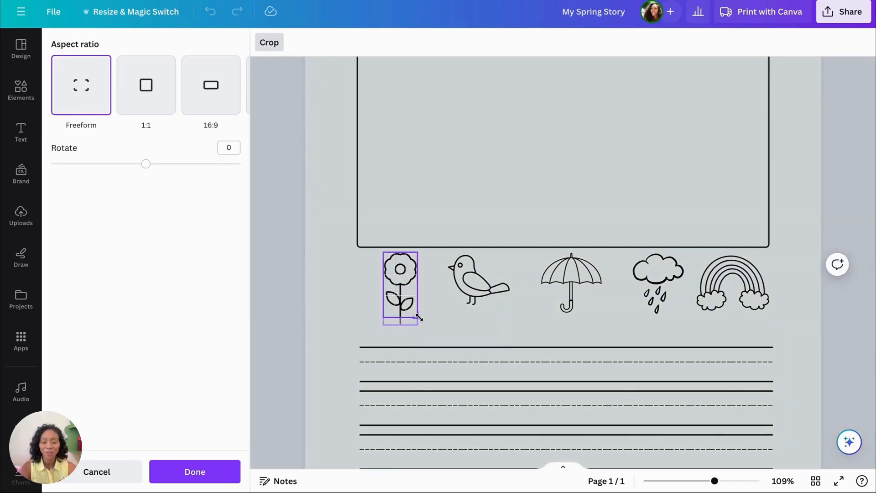
pyautogui.click(194, 471)
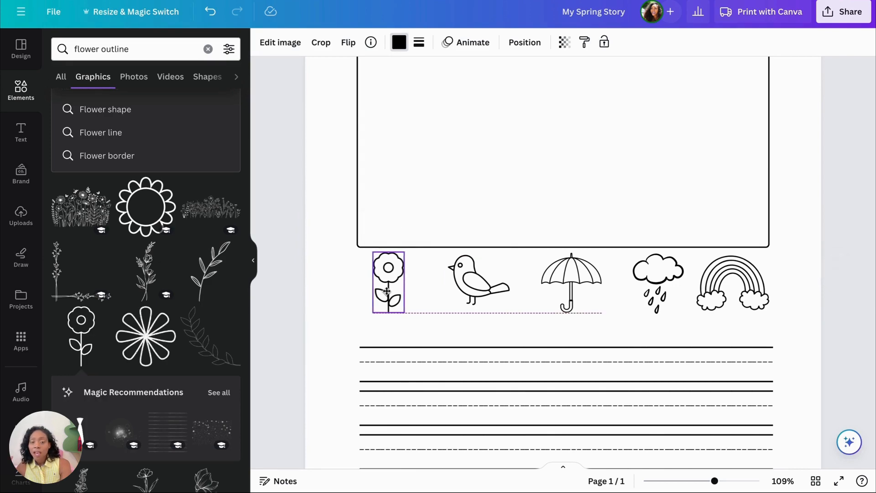
# Label the pictures in Glacial Indifference: 'flower', then a duplicate retyped as 'bird'
pyautogui.click(388, 282)
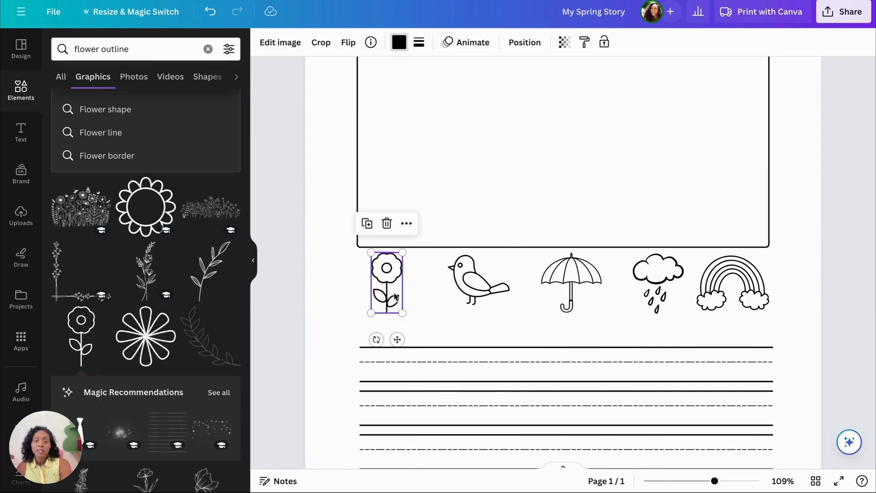
pyautogui.click(20, 133)
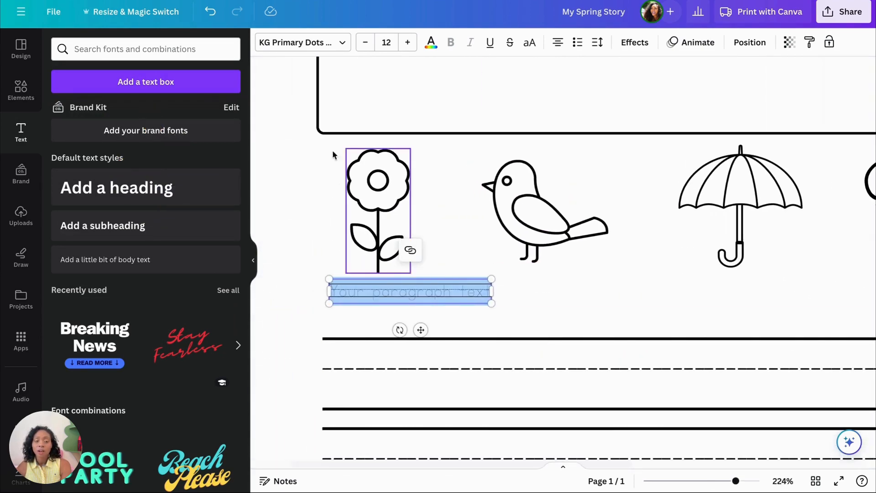
pyautogui.click(299, 42)
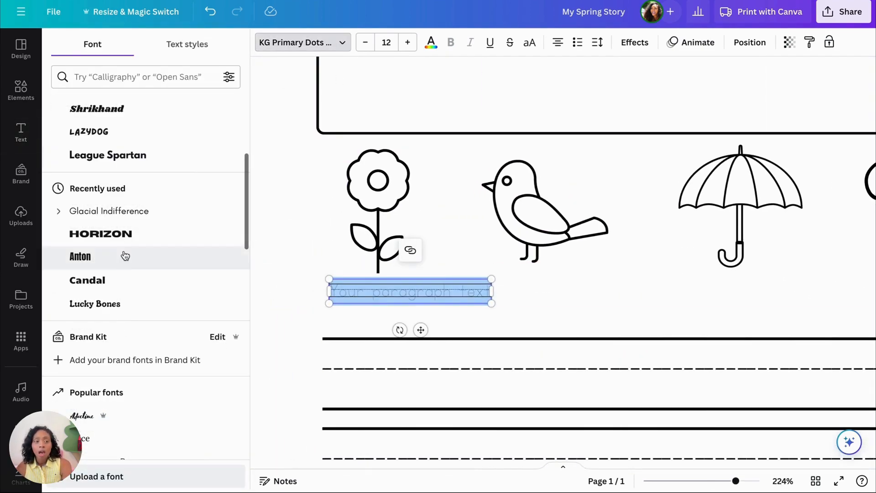
pyautogui.click(109, 211)
pyautogui.write('flower')
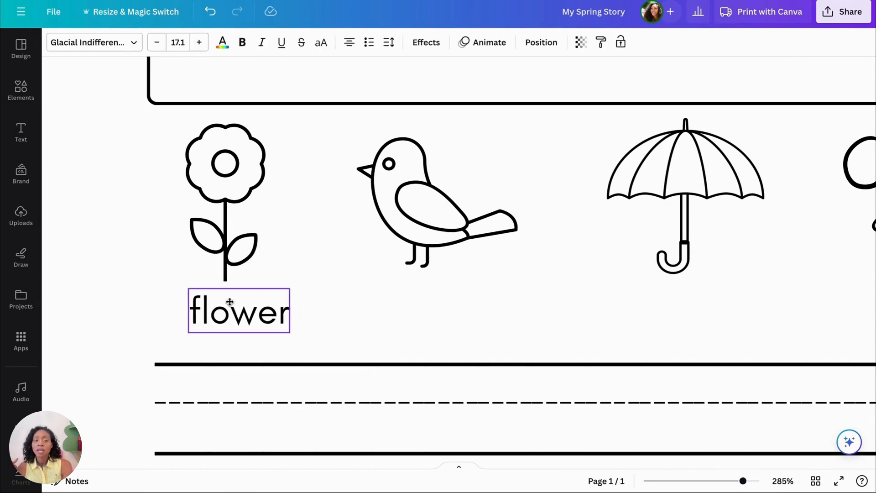
pyautogui.click(239, 310)
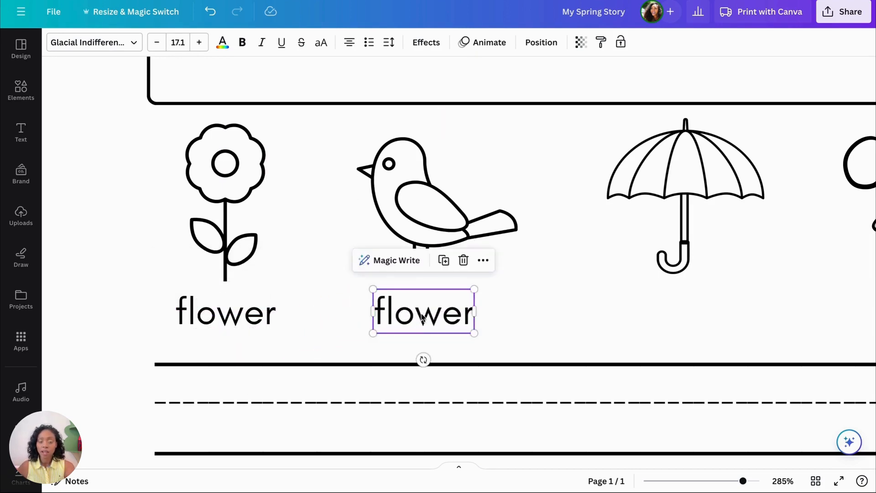
pyautogui.write('bird')
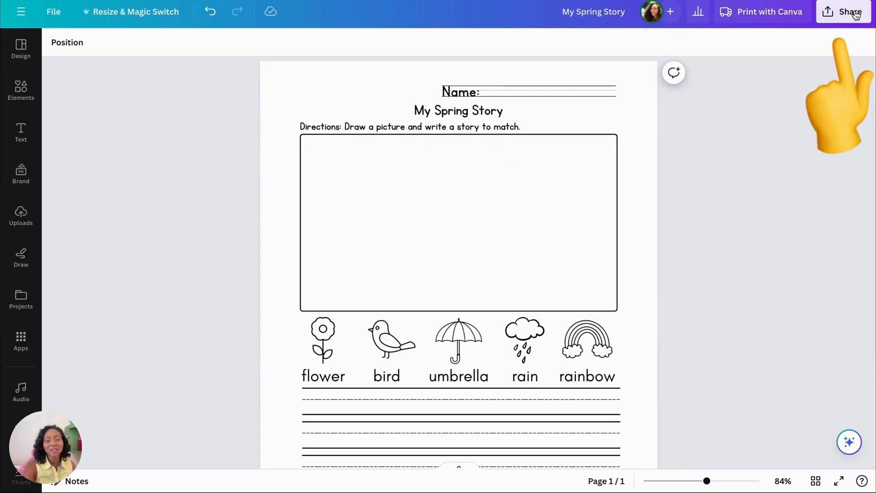
# Download the worksheet from Share as a PDF Print file
pyautogui.click(849, 11)
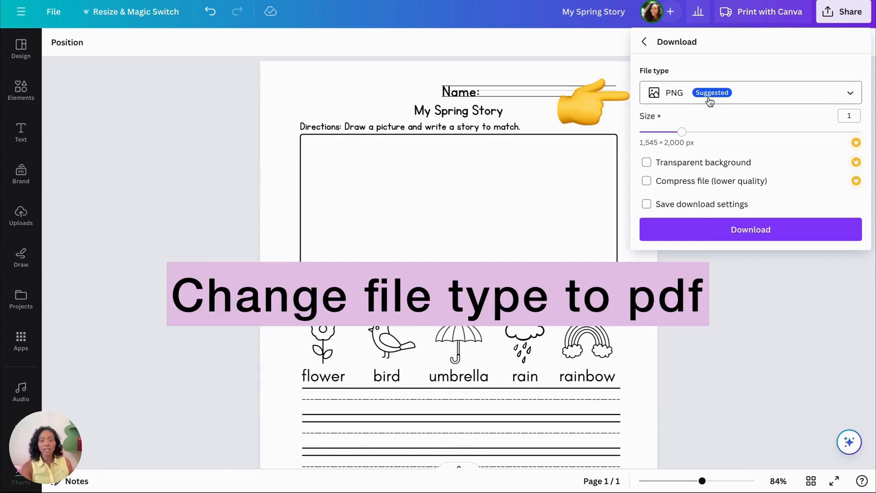
pyautogui.click(748, 92)
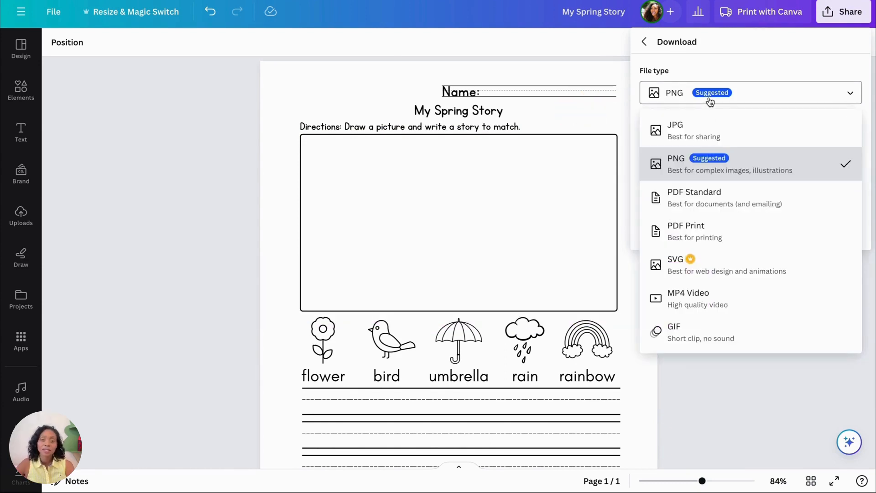
pyautogui.moveTo(712, 237)
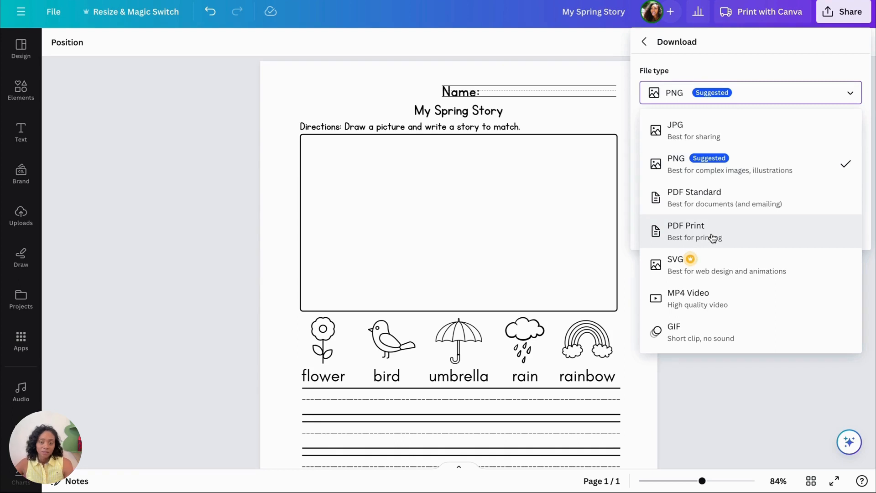
pyautogui.click(685, 225)
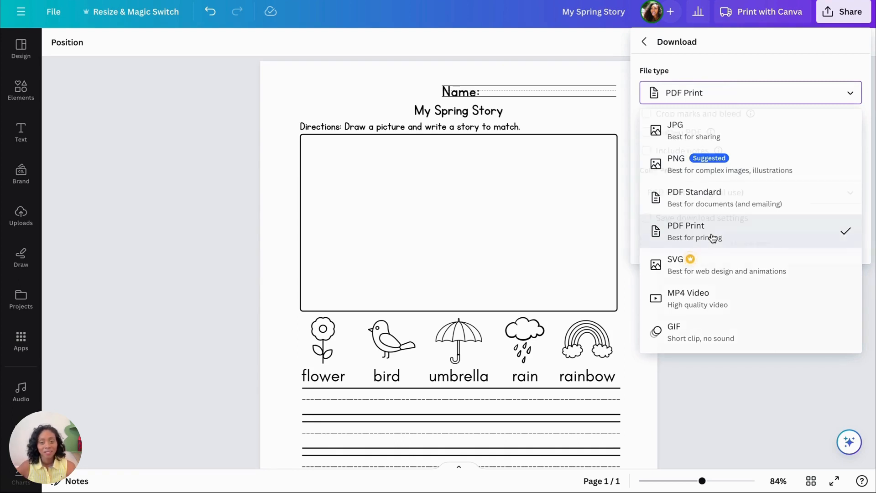
pyautogui.click(685, 229)
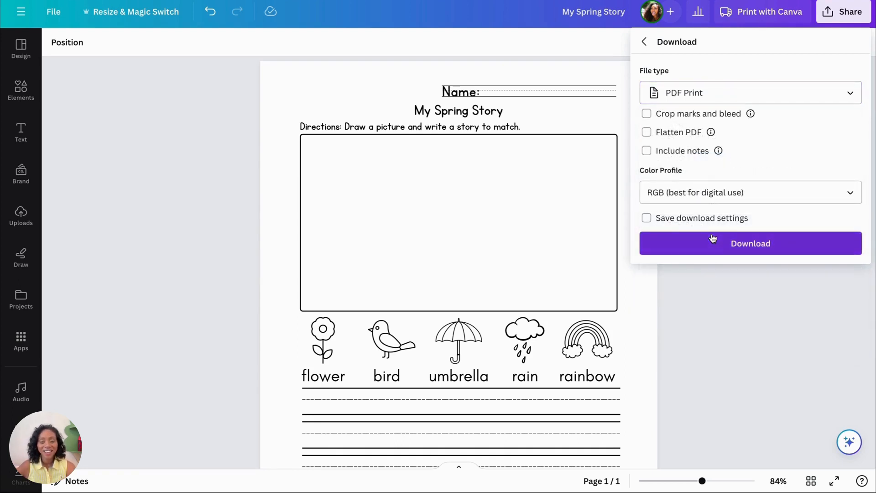
pyautogui.click(750, 243)
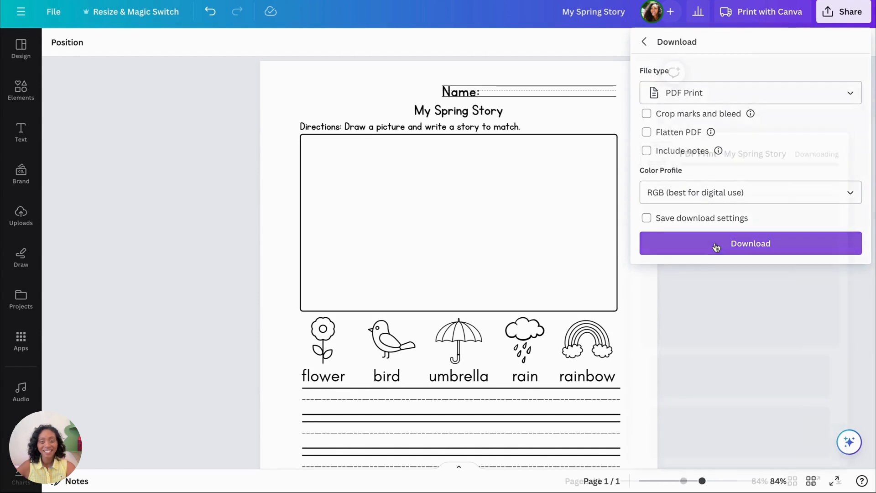
pyautogui.click(749, 244)
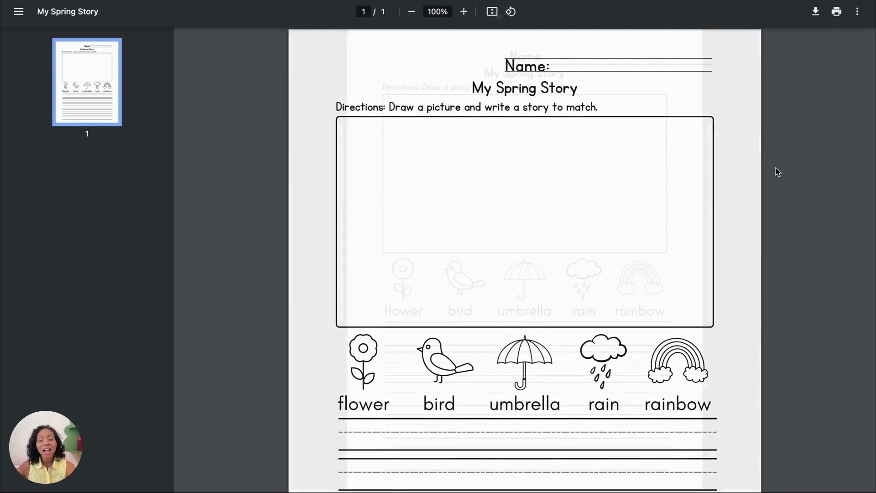
# View the downloaded one-page My Spring Story PDF in Chrome's viewer
pyautogui.click(411, 11)
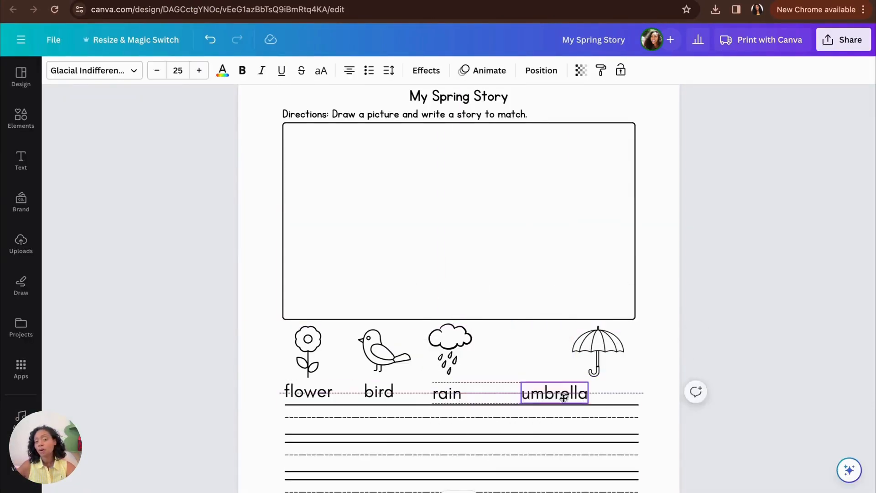
# Duplicate the worksheet page and search Elements for 'fishing outline' to replace the rain cloud picture
pyautogui.click(496, 351)
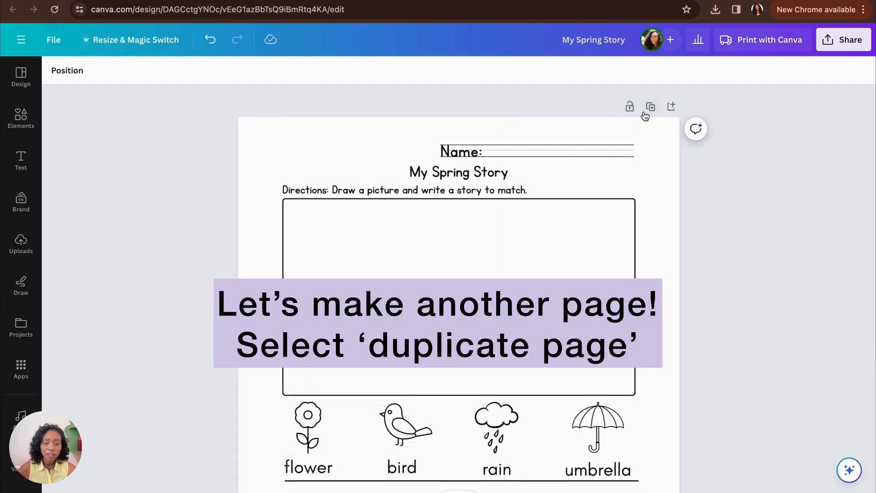
pyautogui.click(650, 107)
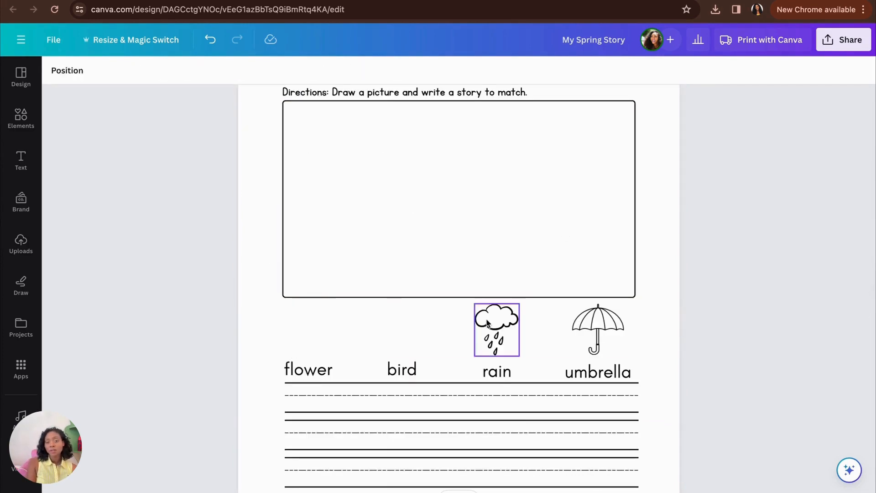
pyautogui.click(21, 119)
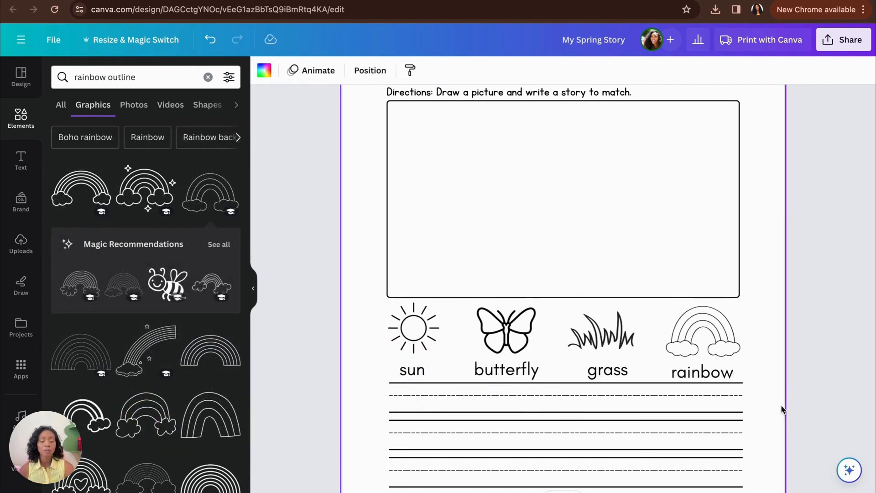
pyautogui.scroll(3)
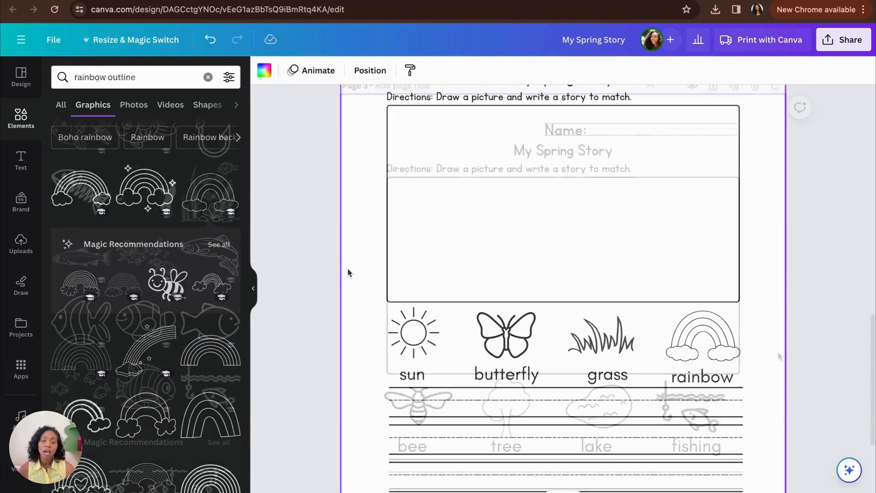
pyautogui.write('fishing outline')
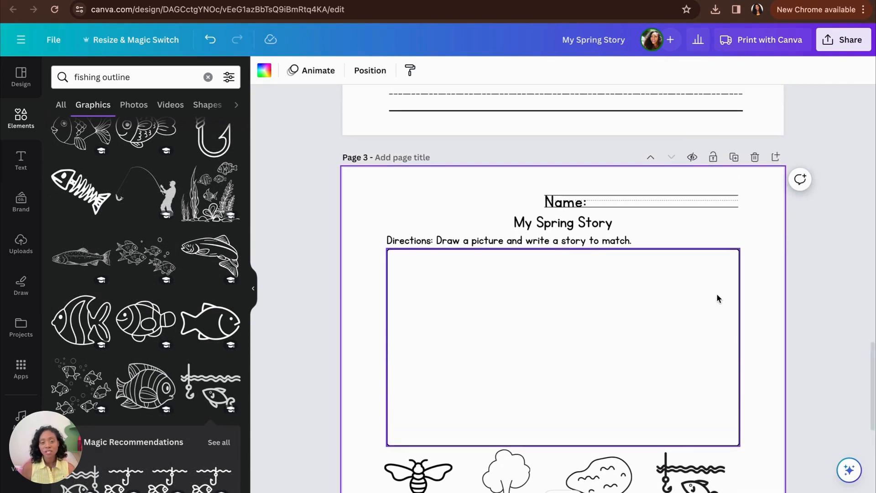
pyautogui.scroll(3)
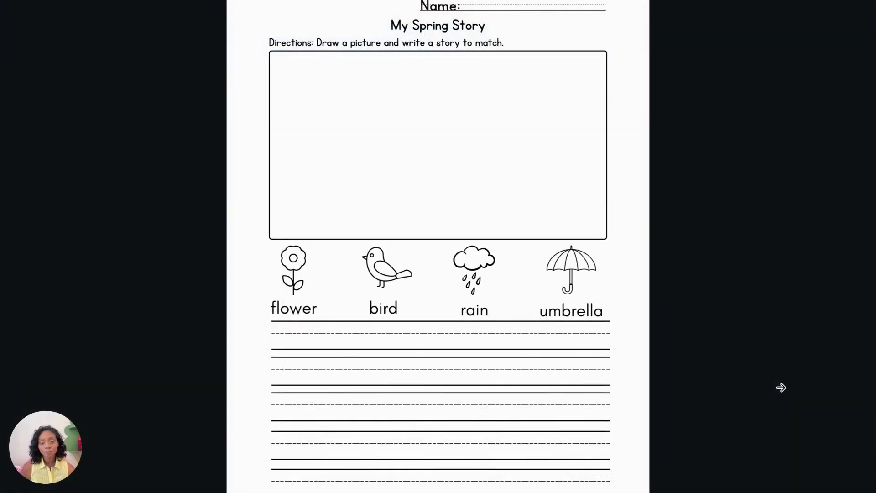
# Leave the full-page preview and return to editing page 4 with bee, tree, lake and fishing
pyautogui.click(780, 388)
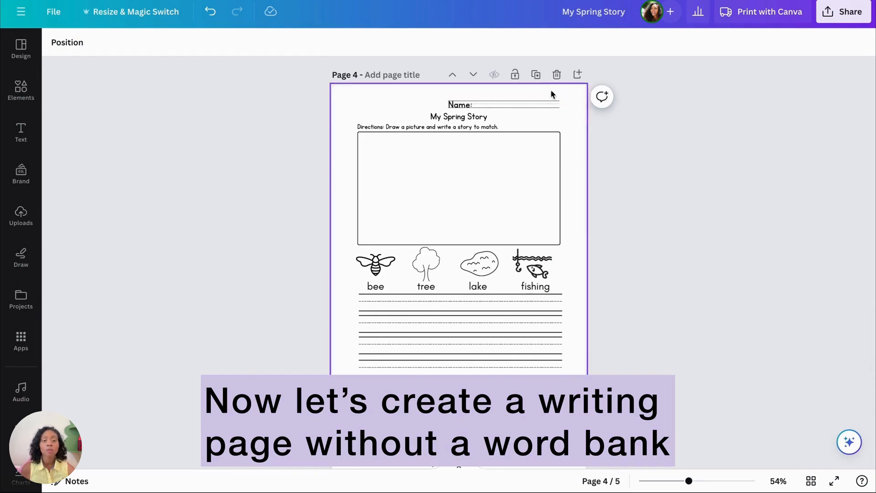
# Duplicate the bee, tree, lake and fishing page and delete its word bank, leaving a blank writing page
pyautogui.click(534, 74)
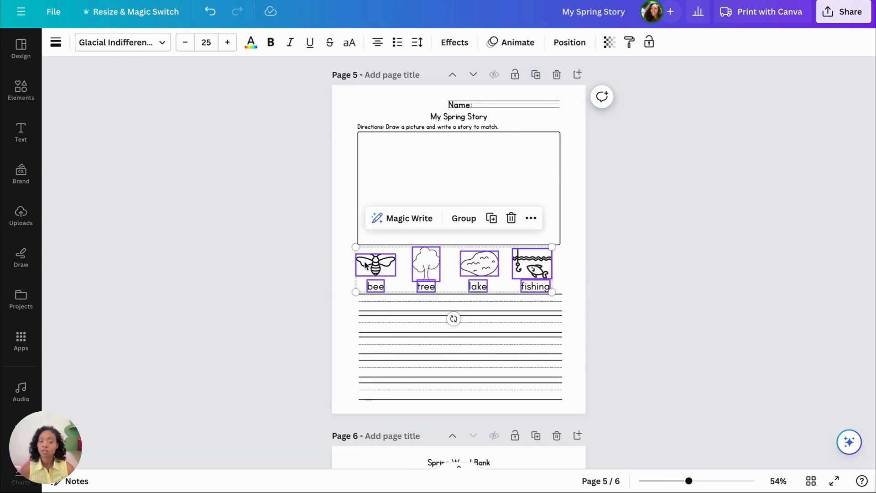
pyautogui.press('Delete')
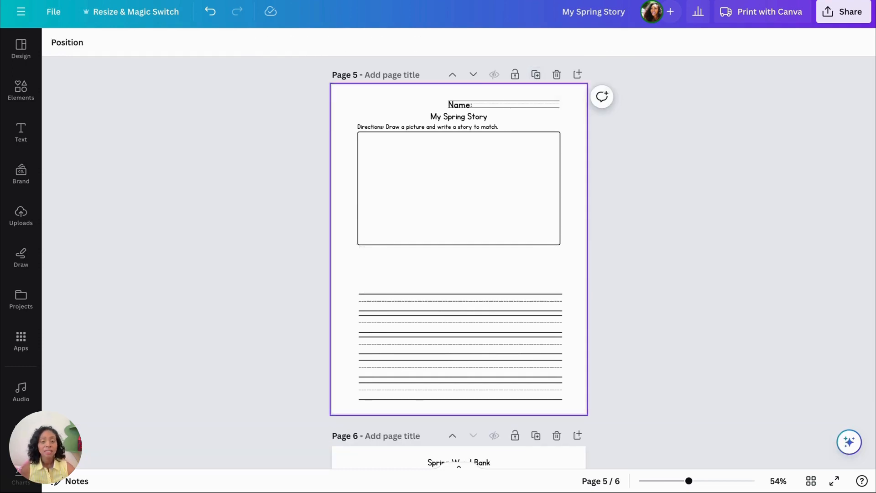
pyautogui.click(461, 307)
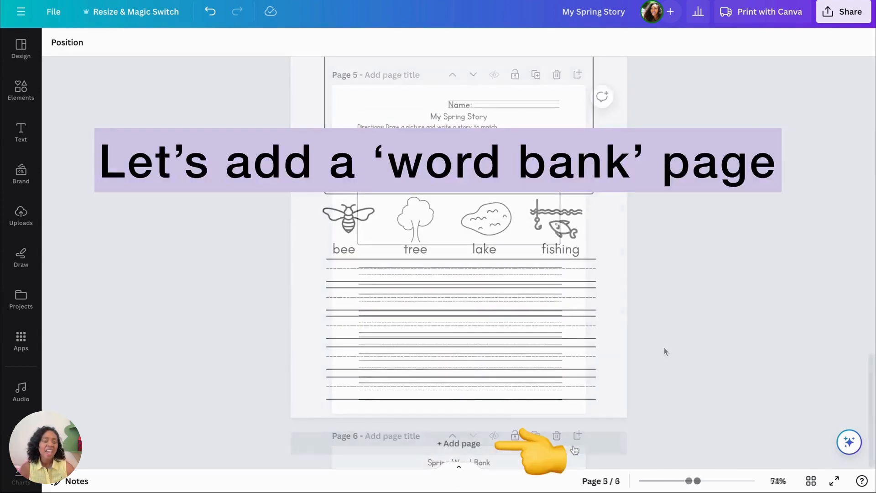
# Add a blank page with a large three-column table and lock the table in place
pyautogui.click(458, 443)
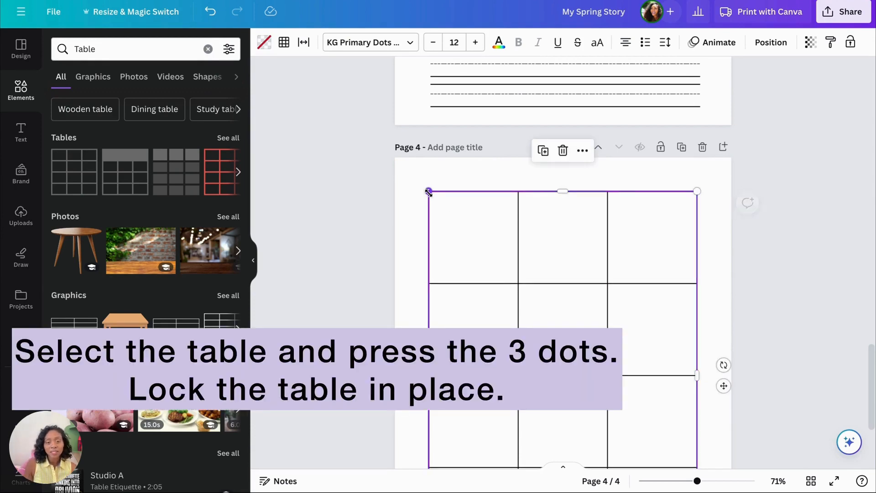
pyautogui.click(582, 150)
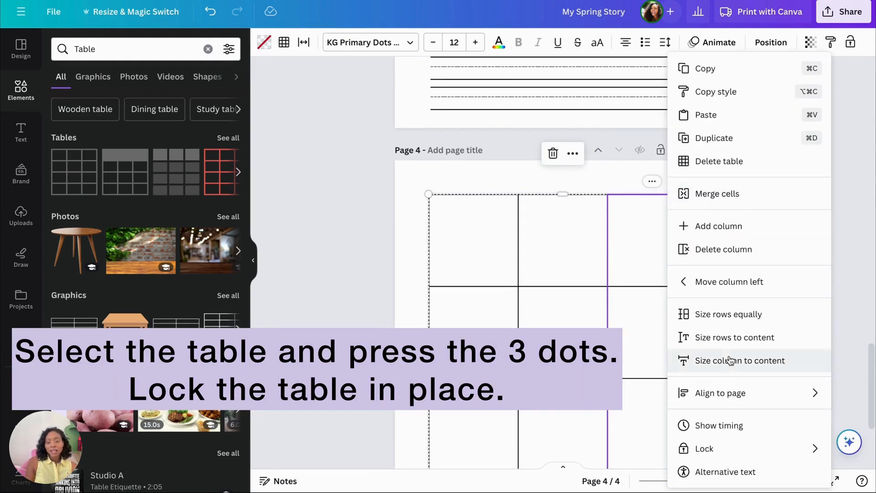
pyautogui.click(704, 447)
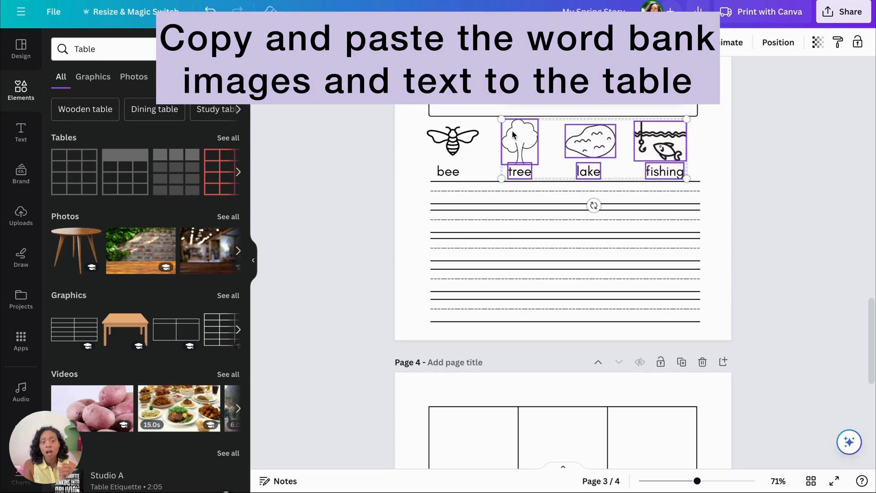
# Place the tree, lake, fishing and bee pictures with words into table cells, resizing and centering each
pyautogui.scroll(-3)
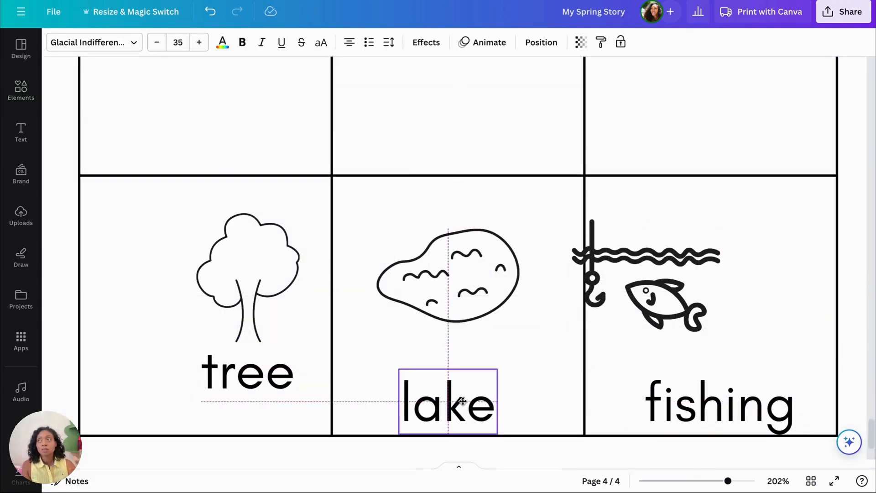
pyautogui.click(247, 274)
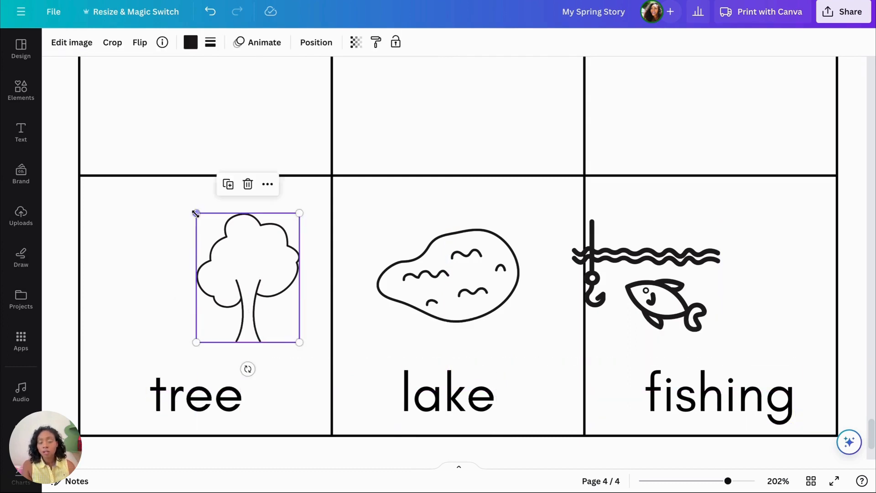
pyautogui.click(447, 273)
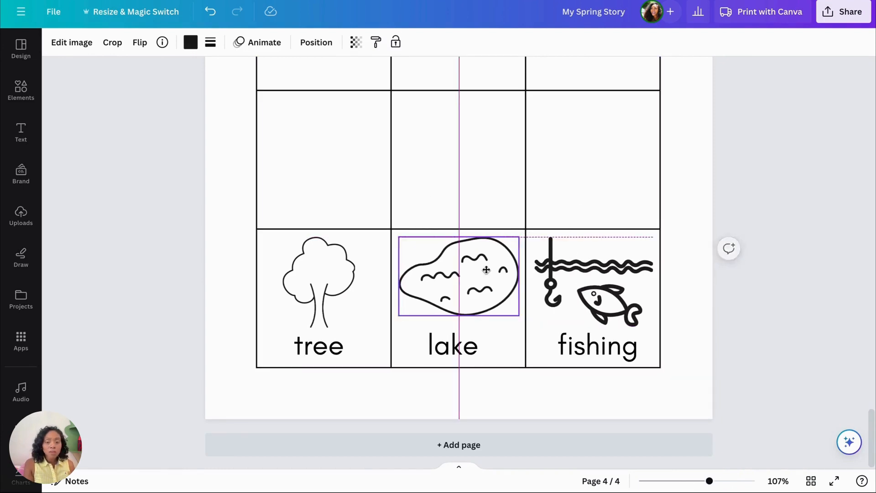
pyautogui.click(319, 279)
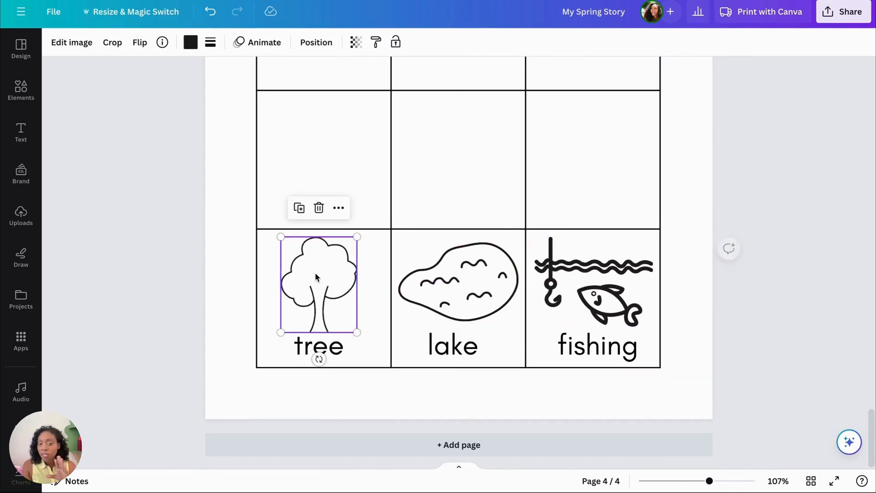
pyautogui.click(719, 289)
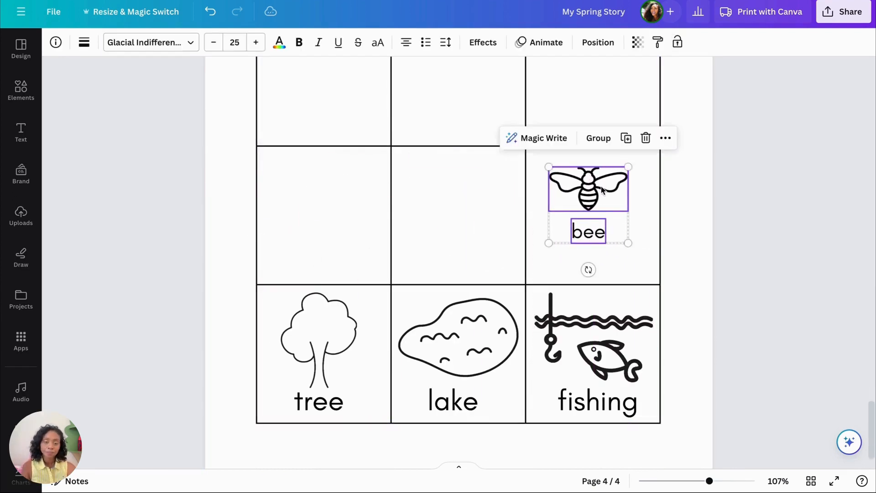
# Lock page 2's writing lines and copy the sun, butterfly, grass and rainbow word bank to the table page
pyautogui.scroll(3)
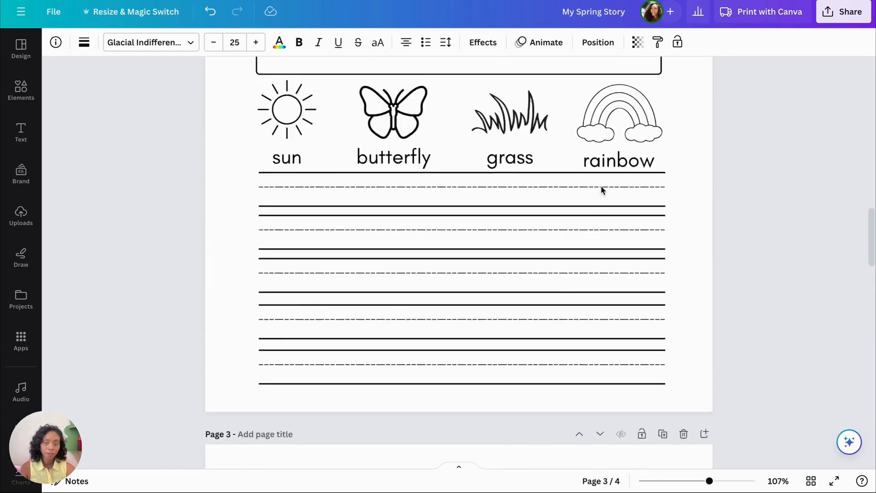
pyautogui.scroll(3)
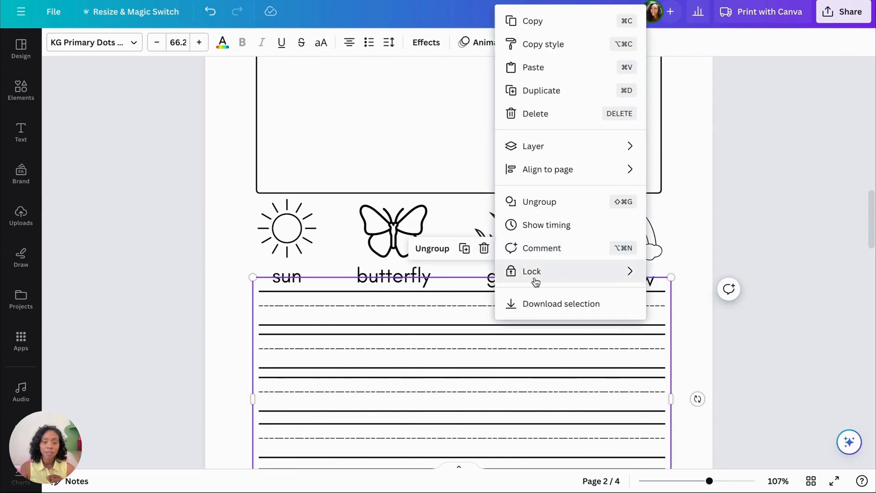
pyautogui.click(681, 281)
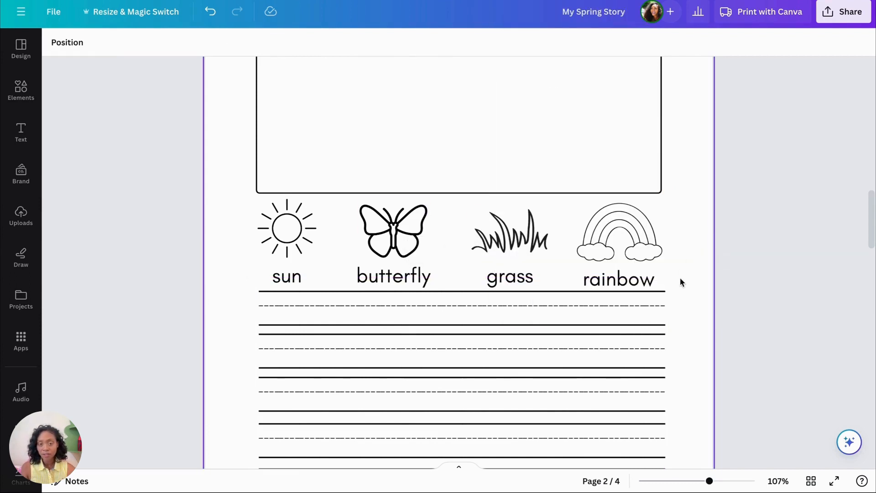
pyautogui.click(286, 228)
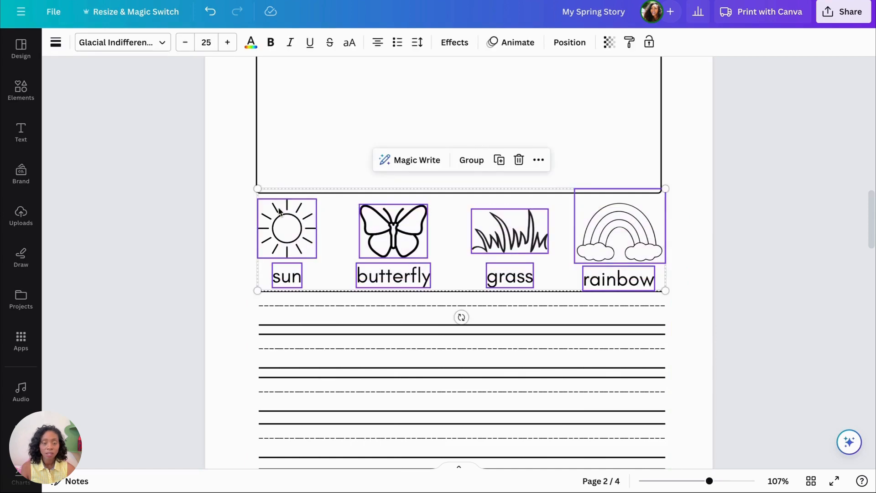
pyautogui.scroll(-3)
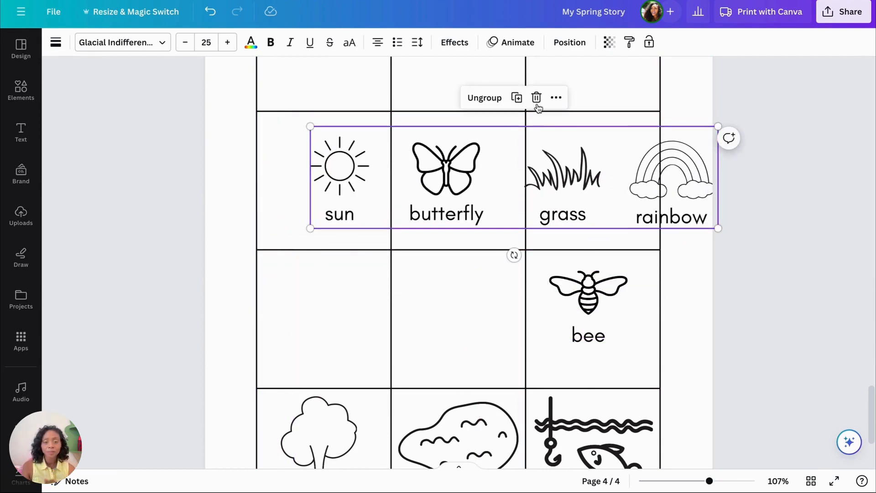
# Ungroup the pasted word bank and move rainbow, grass and butterfly with their words into table cells
pyautogui.click(734, 282)
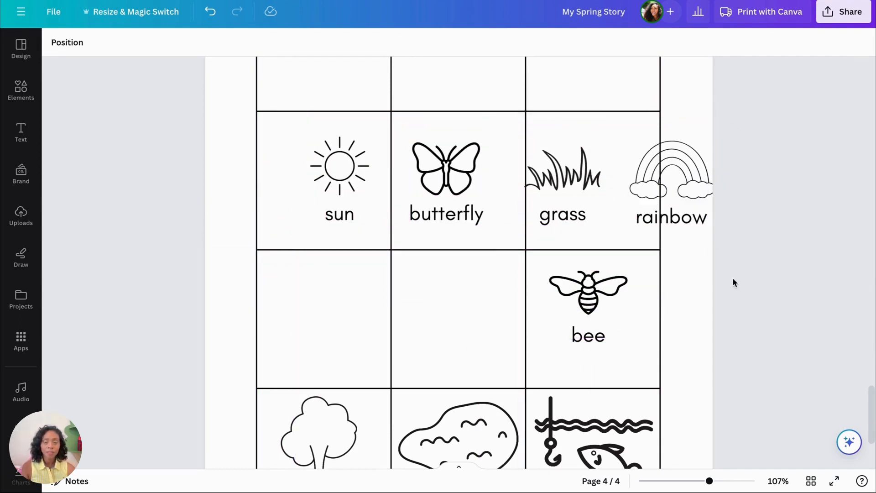
pyautogui.click(670, 173)
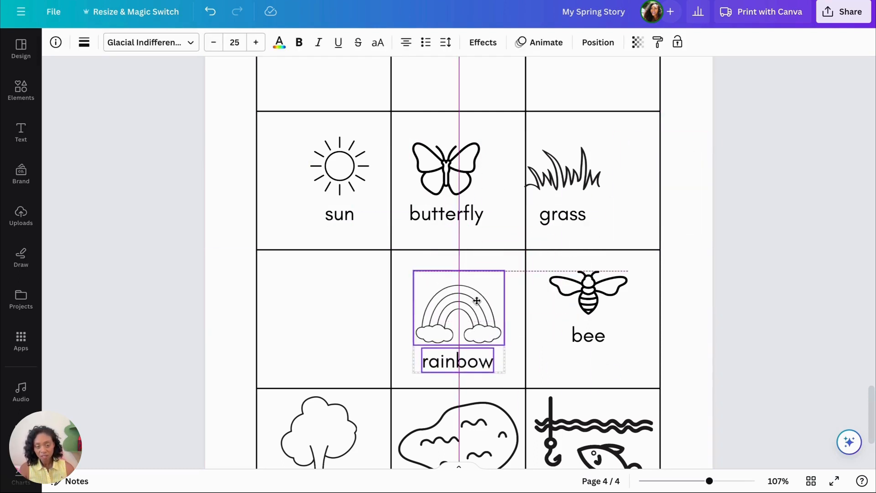
pyautogui.click(614, 225)
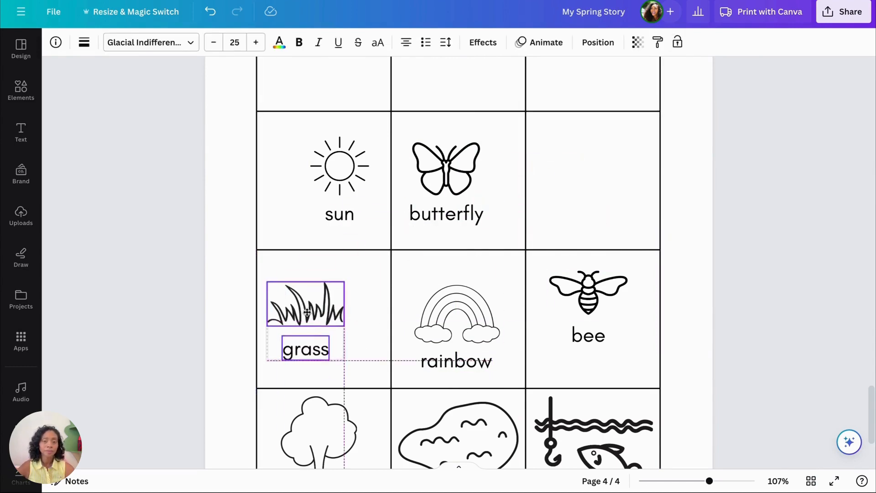
pyautogui.click(445, 167)
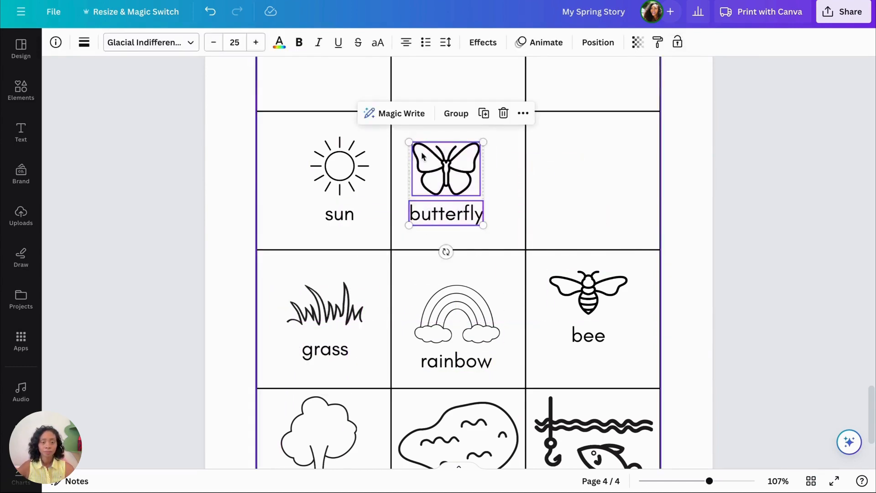
pyautogui.scroll(-3)
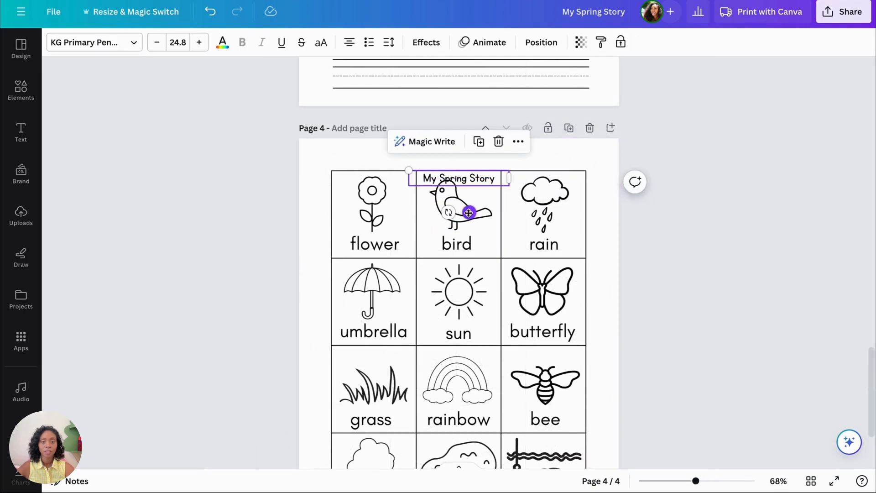